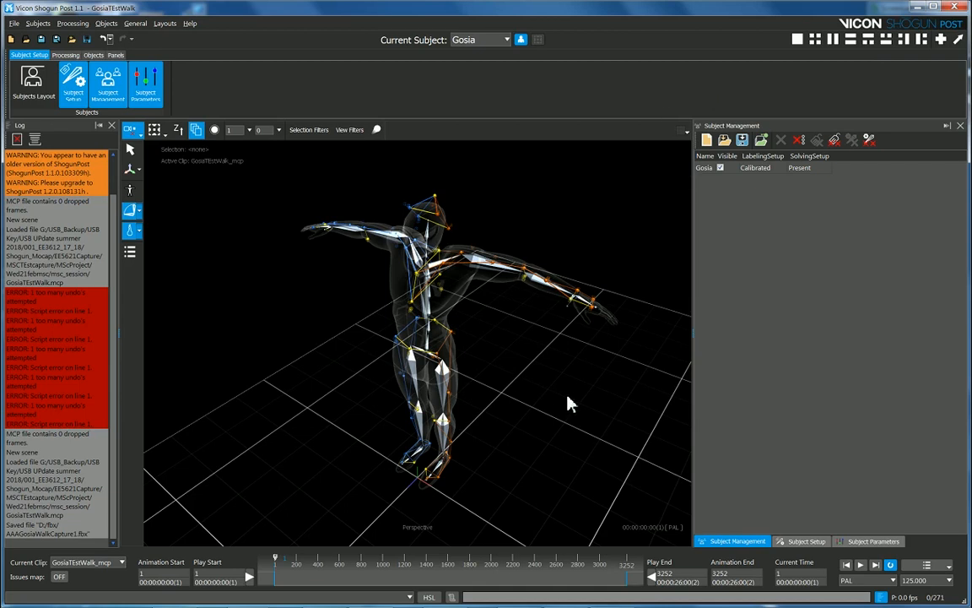
mouse_move(506, 433)
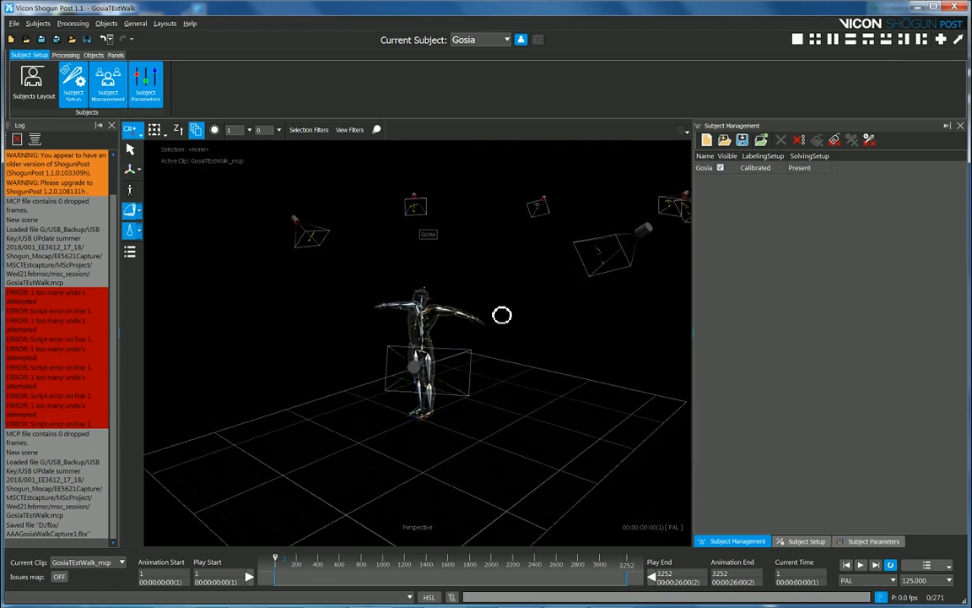
- Orbit the view toward the capture cameras and close the Log panel
drag(502, 315, 494, 316)
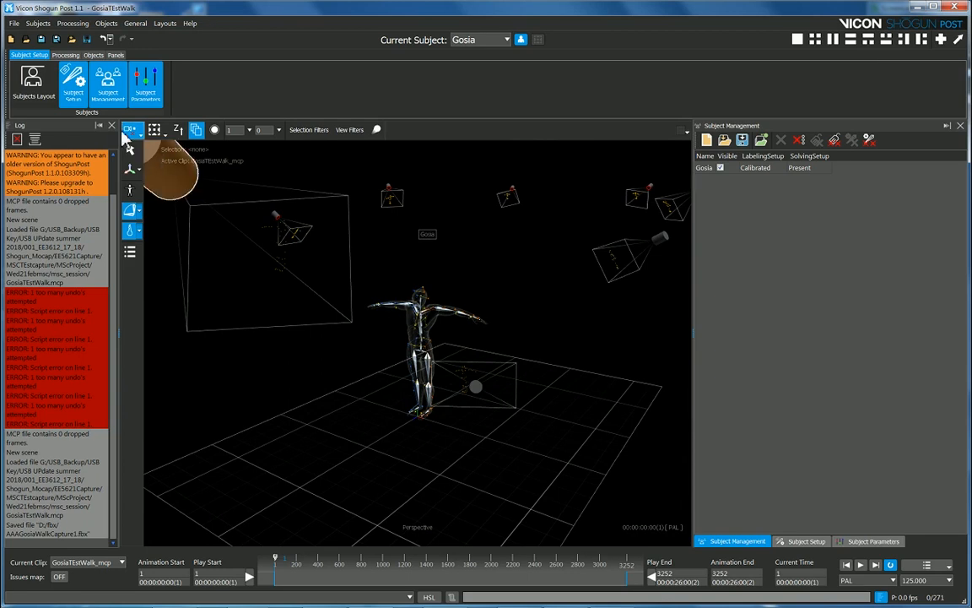
click(112, 125)
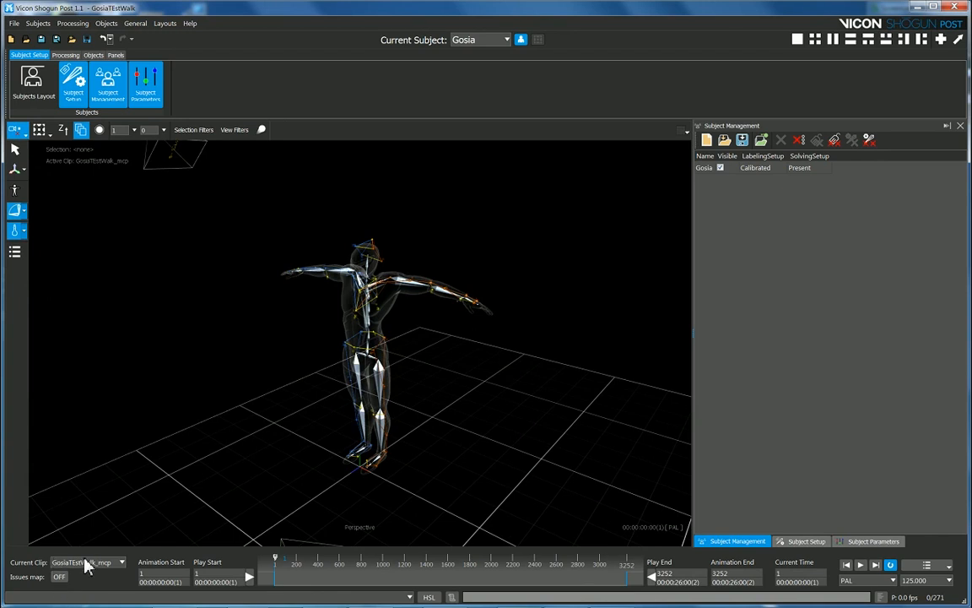
mouse_move(63, 557)
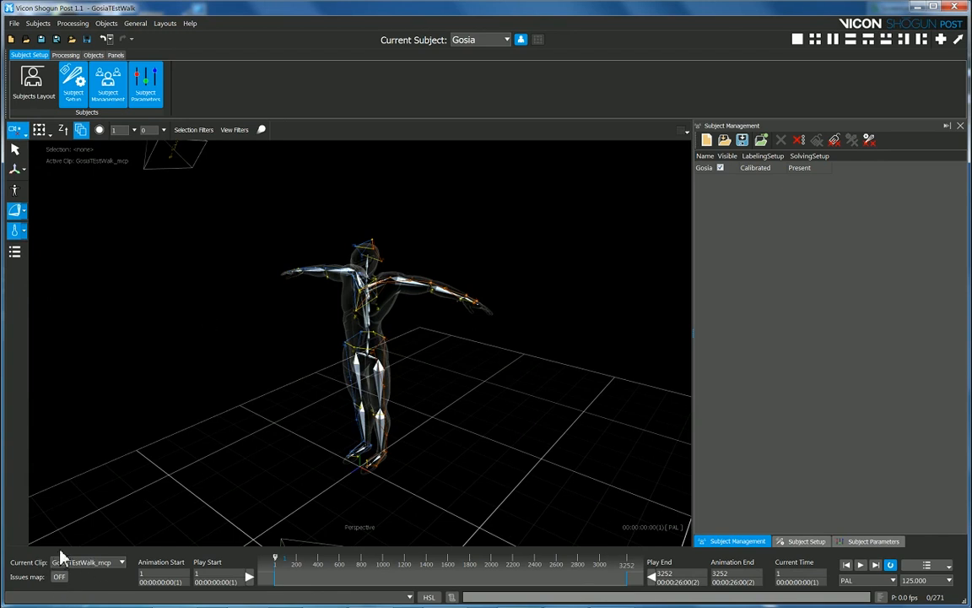
mouse_move(124, 42)
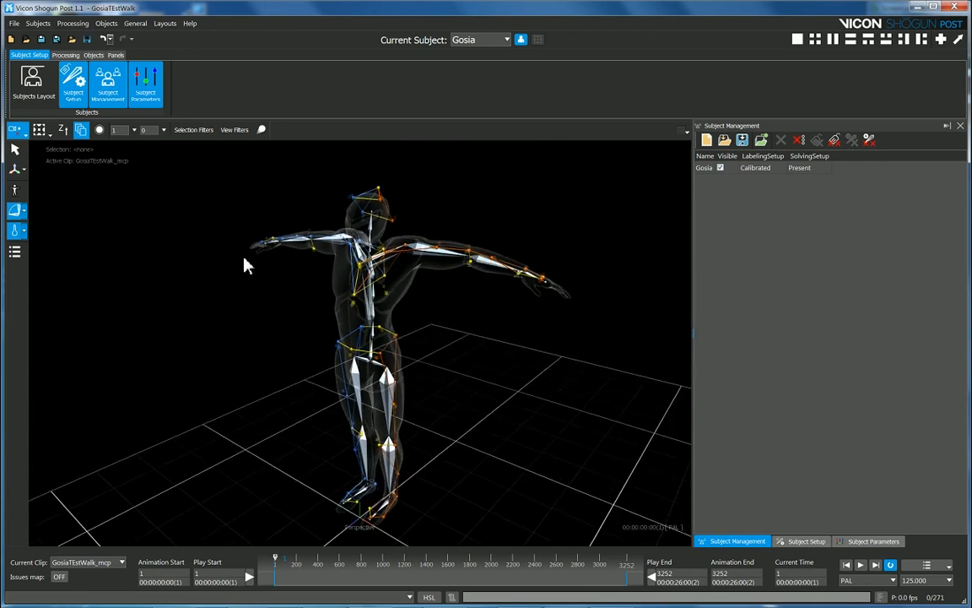
mouse_move(143, 41)
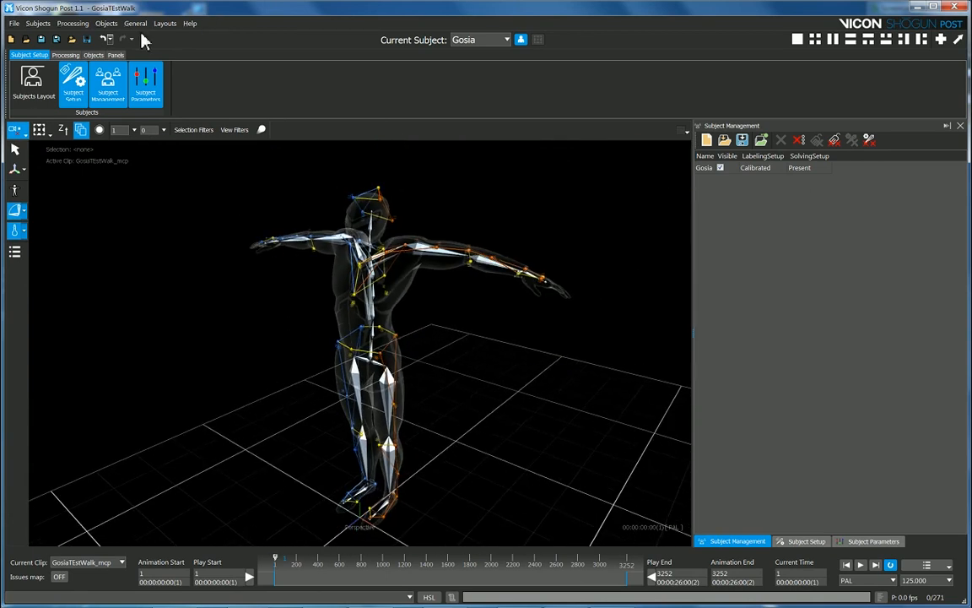
- Browse the Subjects and Objects menus, then go to General Preferences' File Export settings
click(37, 22)
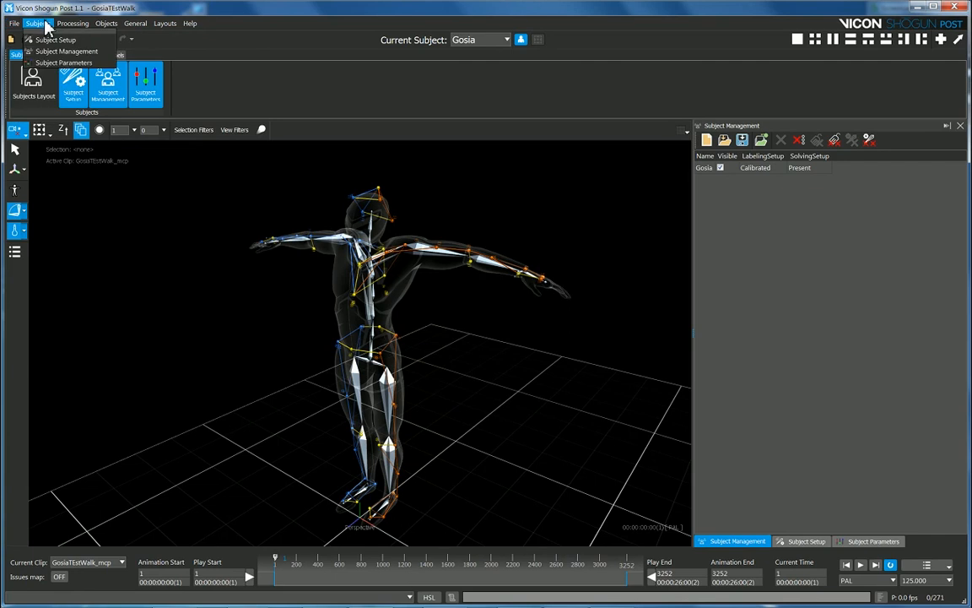
click(107, 22)
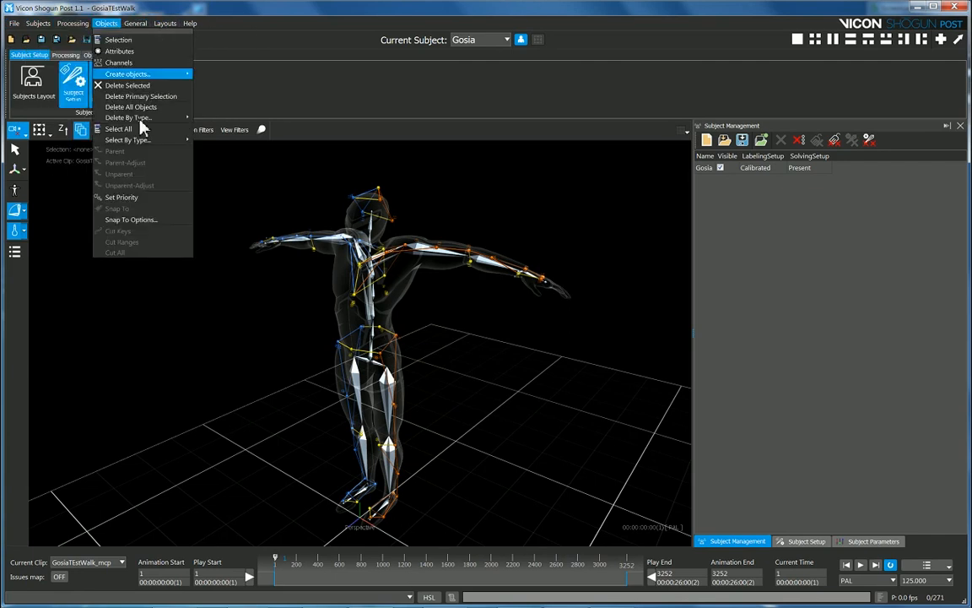
click(135, 23)
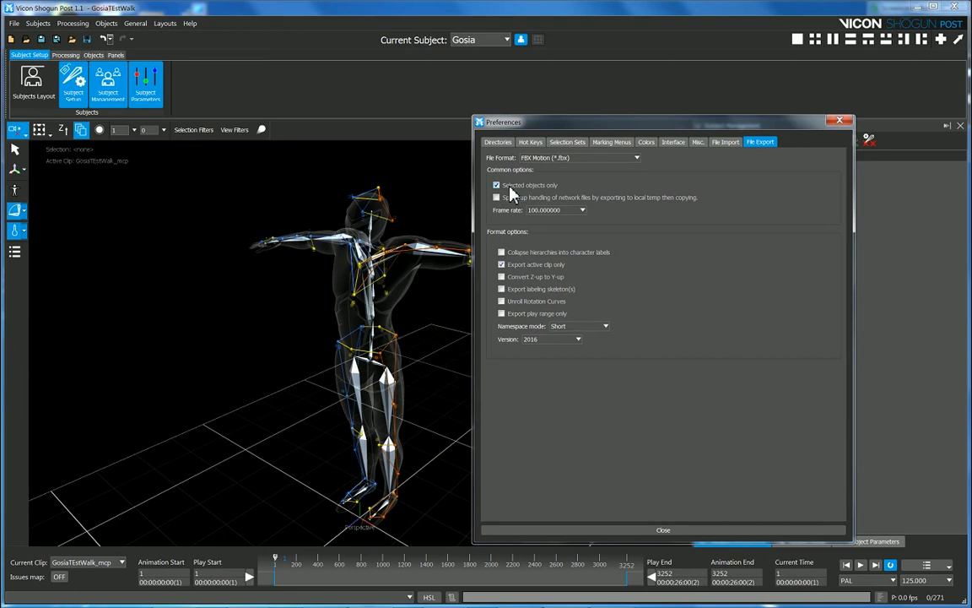
mouse_move(510, 192)
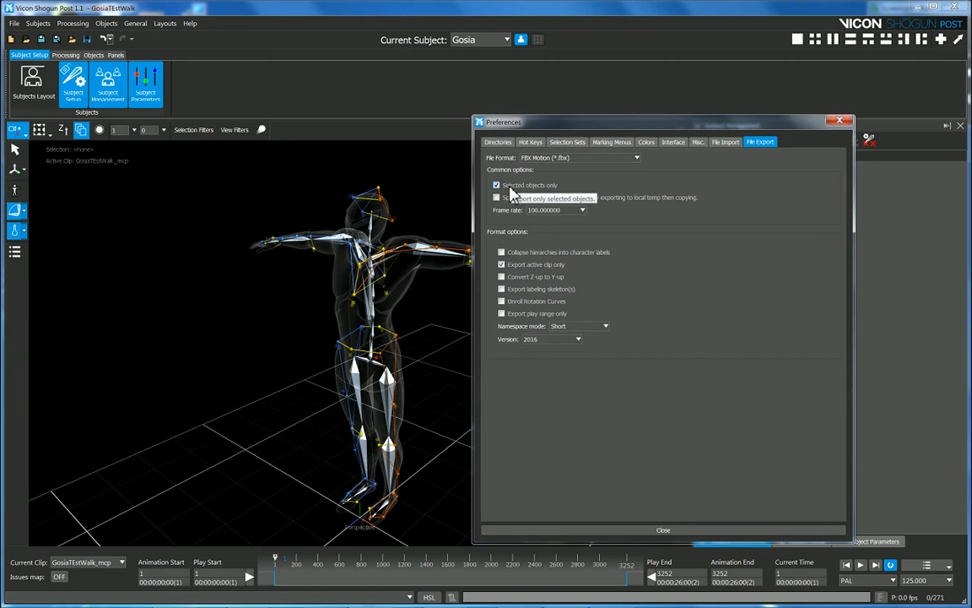
- Keep 'Selected objects only' ticked for FBX export and close Preferences
click(495, 196)
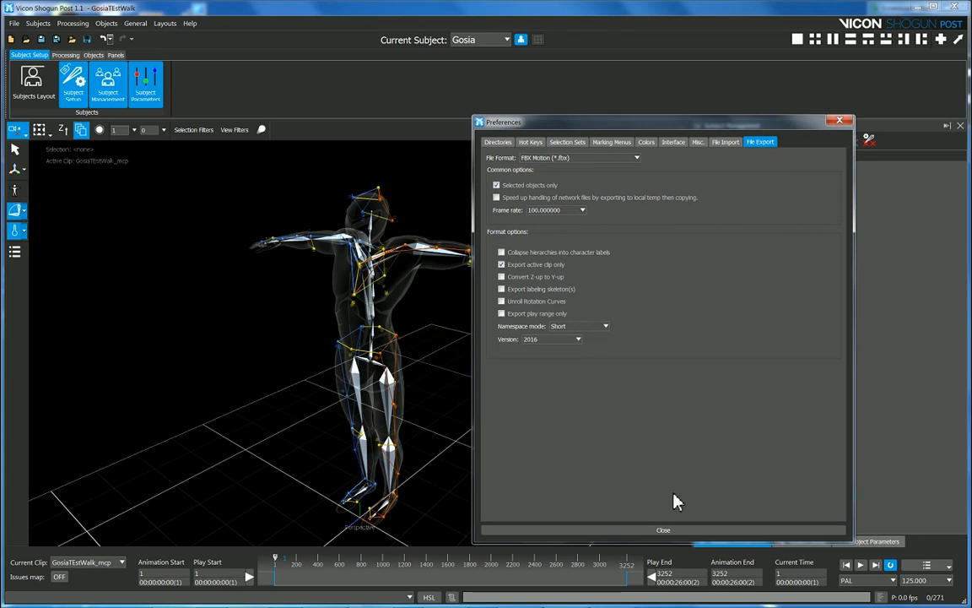
click(663, 529)
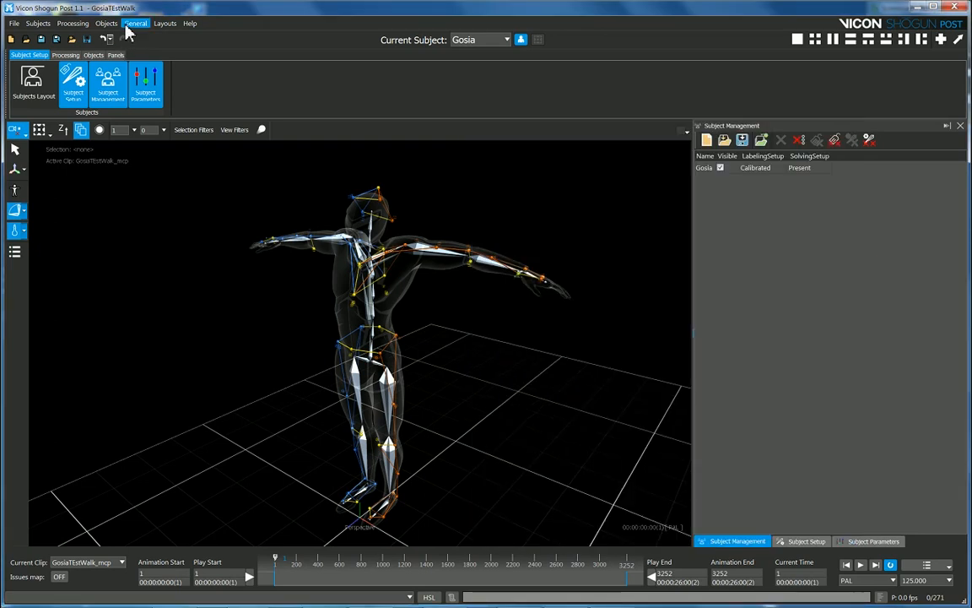
- Open the Objects menu to select the skeleton bones by type
click(107, 22)
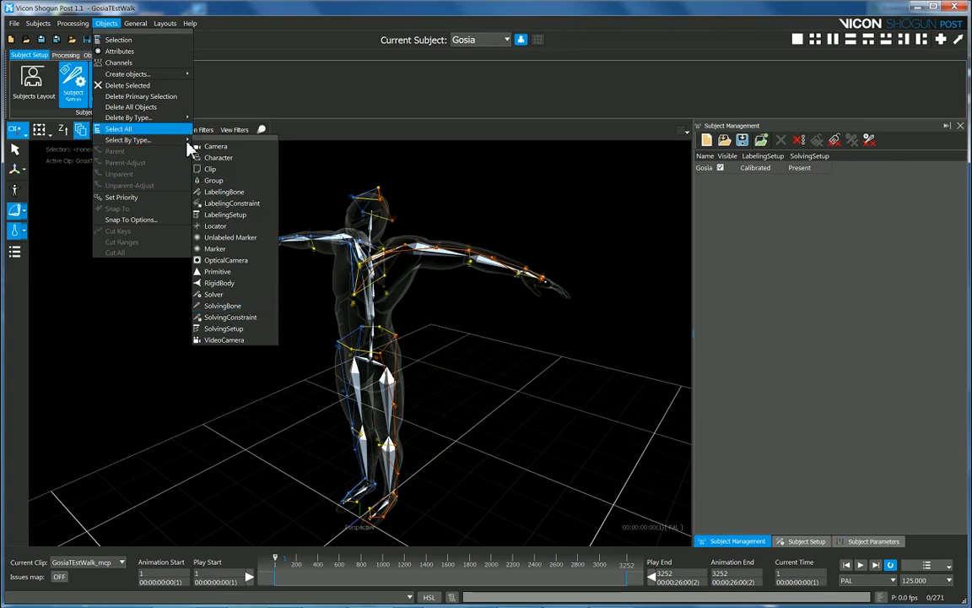
mouse_move(131, 139)
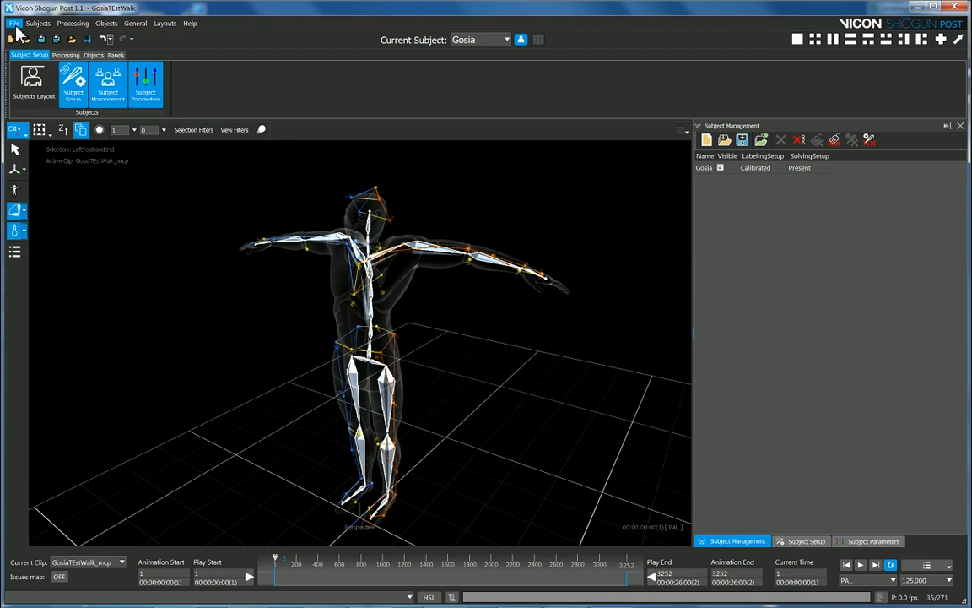
- Export the skeleton into D:\fbx, appending 2 to name it AAAGosiaWalkMocapCRZ-GosiaTEstWalk_mcp2
click(13, 23)
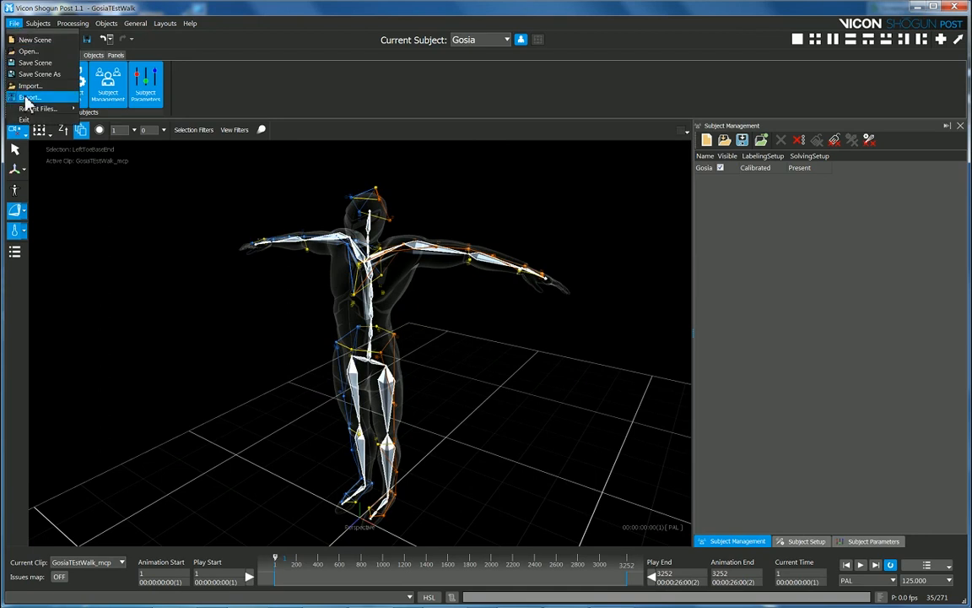
click(38, 108)
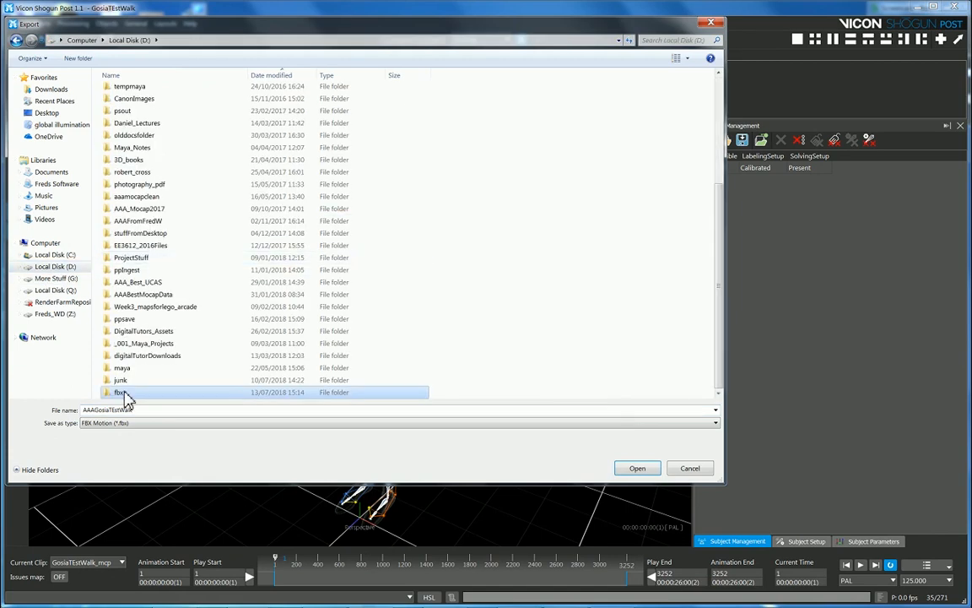
double_click(118, 391)
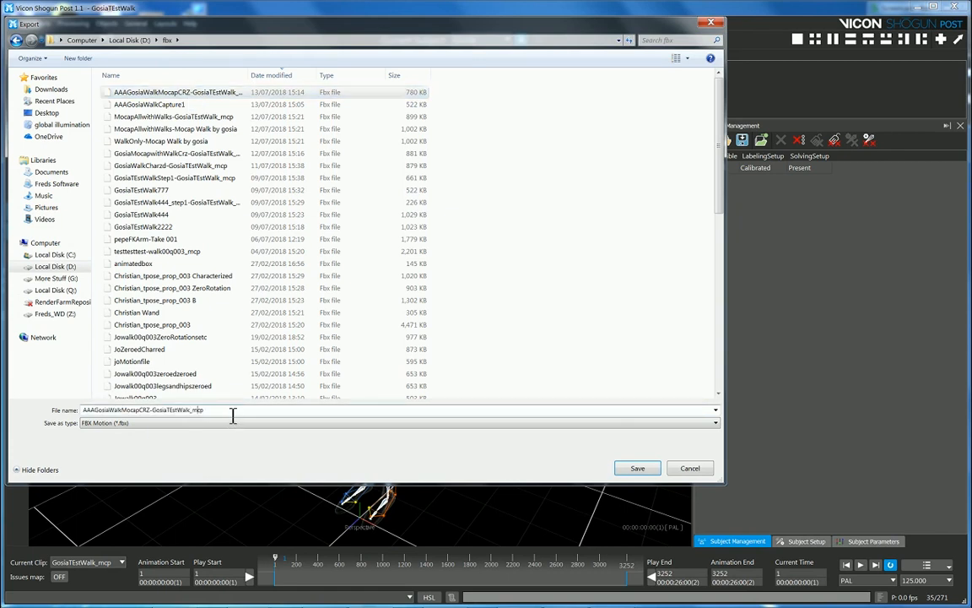
text(2)
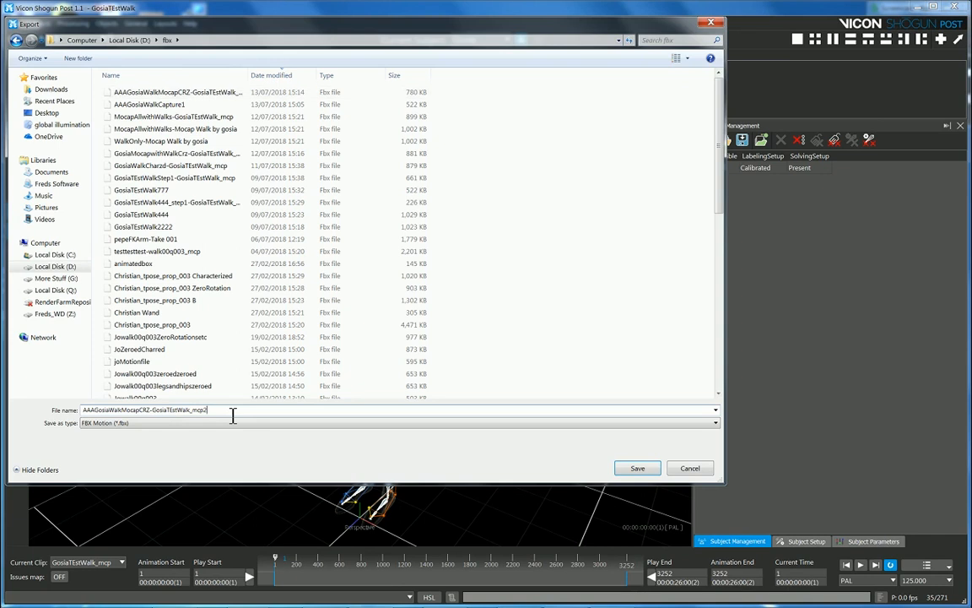
click(637, 468)
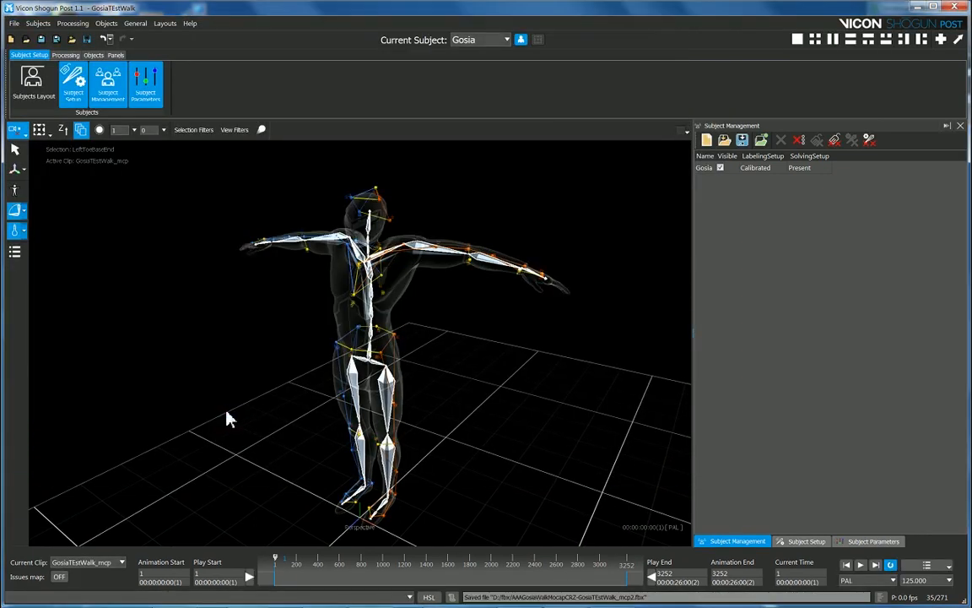
mouse_move(285, 394)
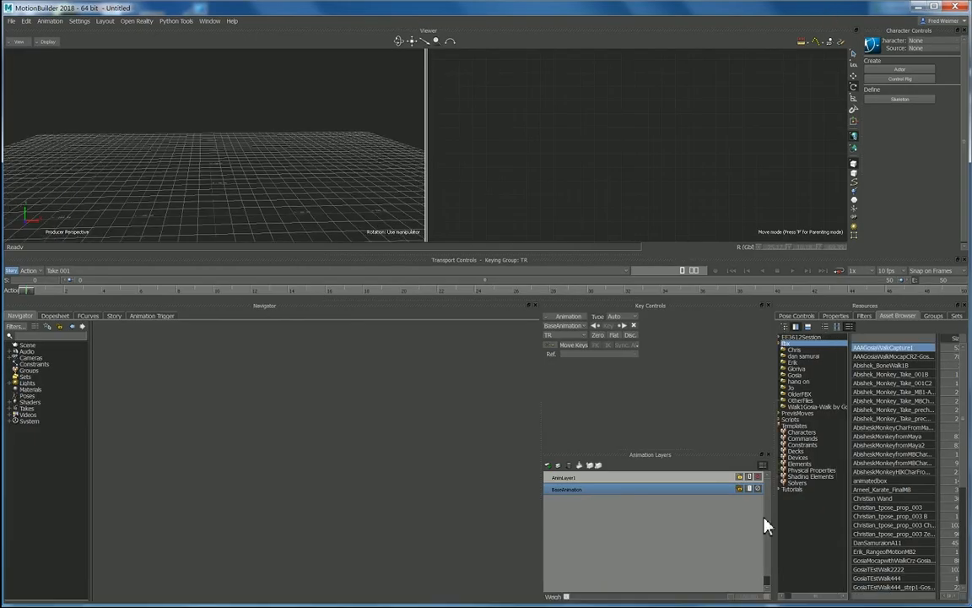
mouse_move(784, 518)
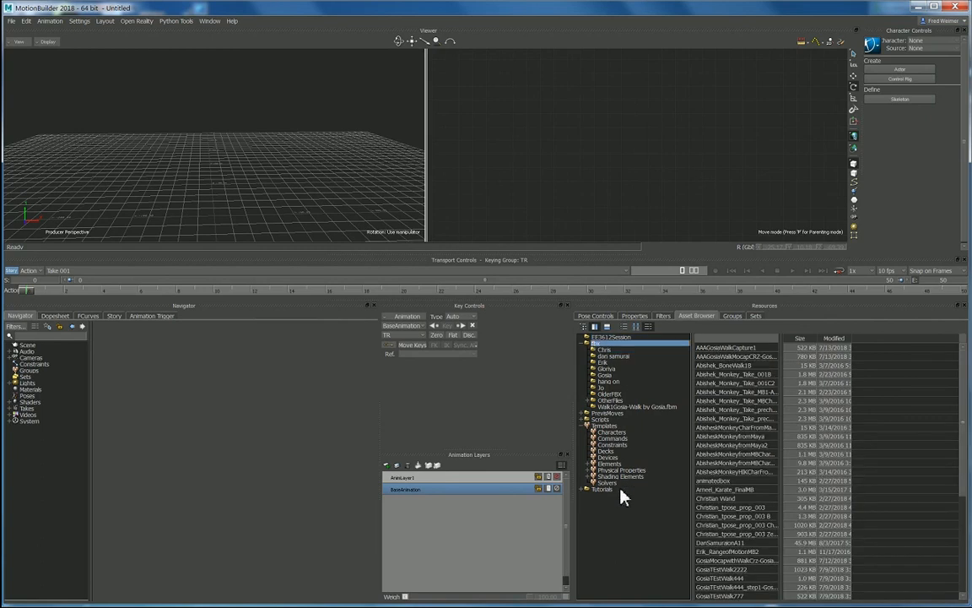
mouse_move(646, 533)
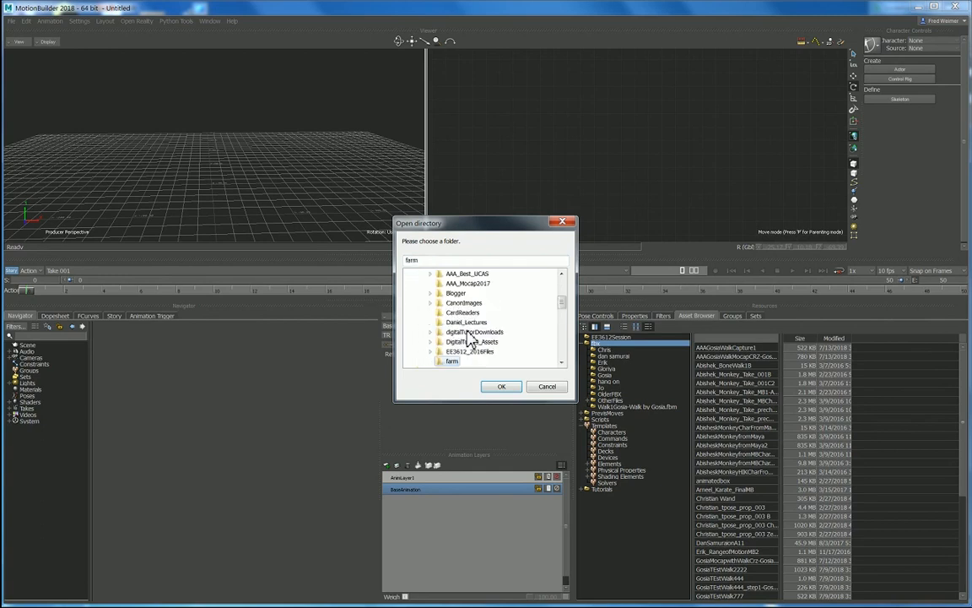
- Confirm the Open directory folder, then refresh the fbx folder in the Asset Browser
scroll(down, 3)
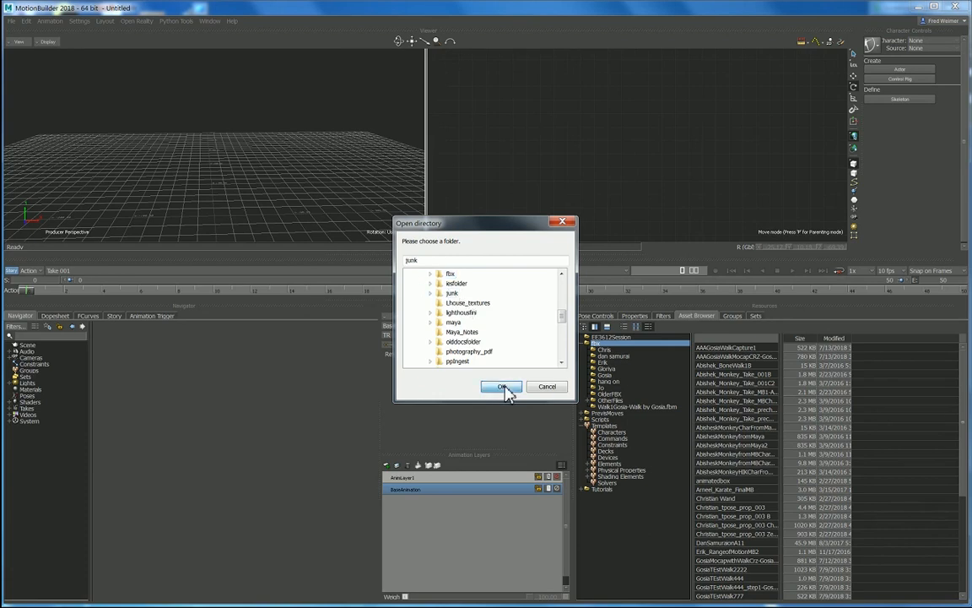
click(501, 386)
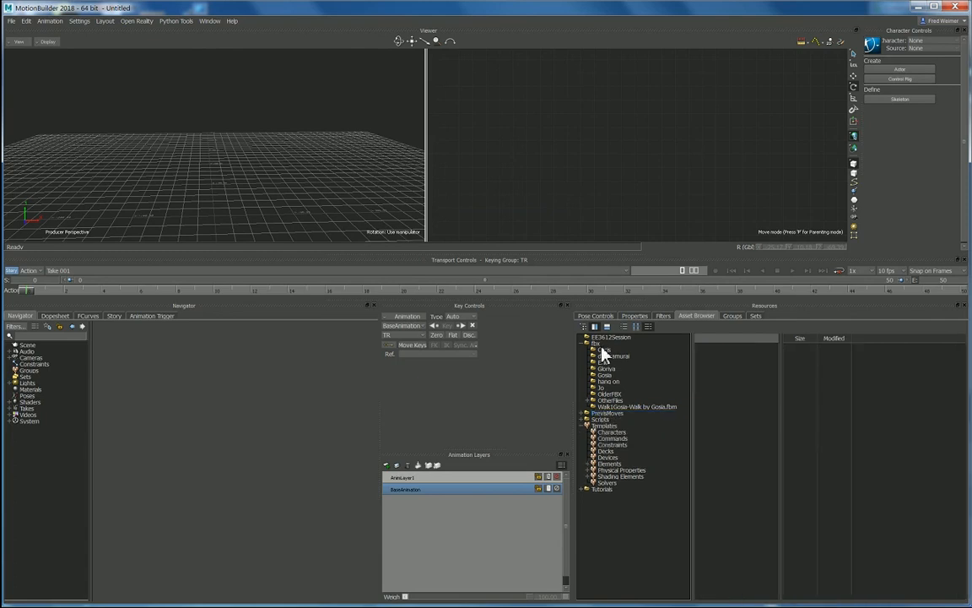
right_click(600, 355)
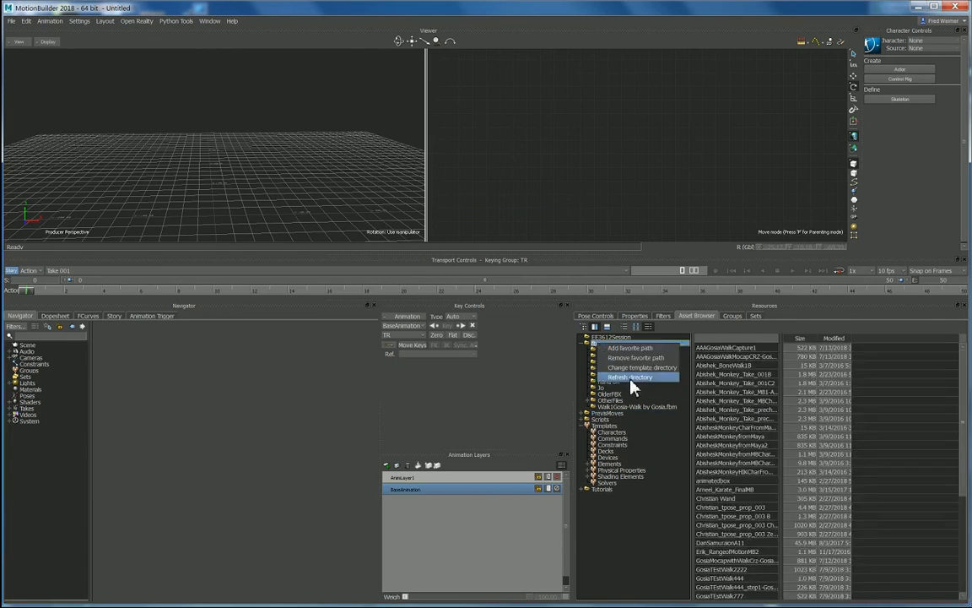
click(630, 376)
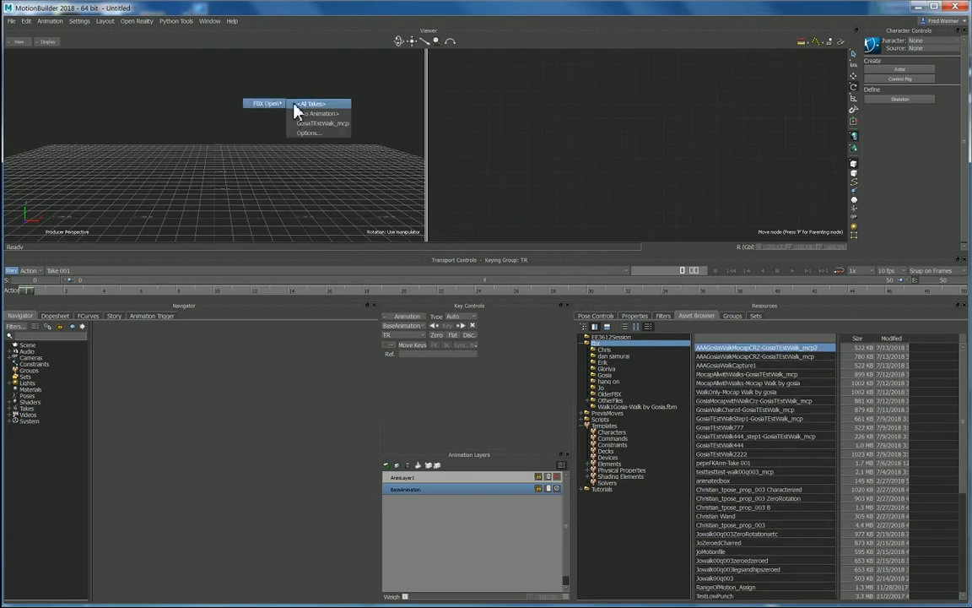
mouse_move(310, 103)
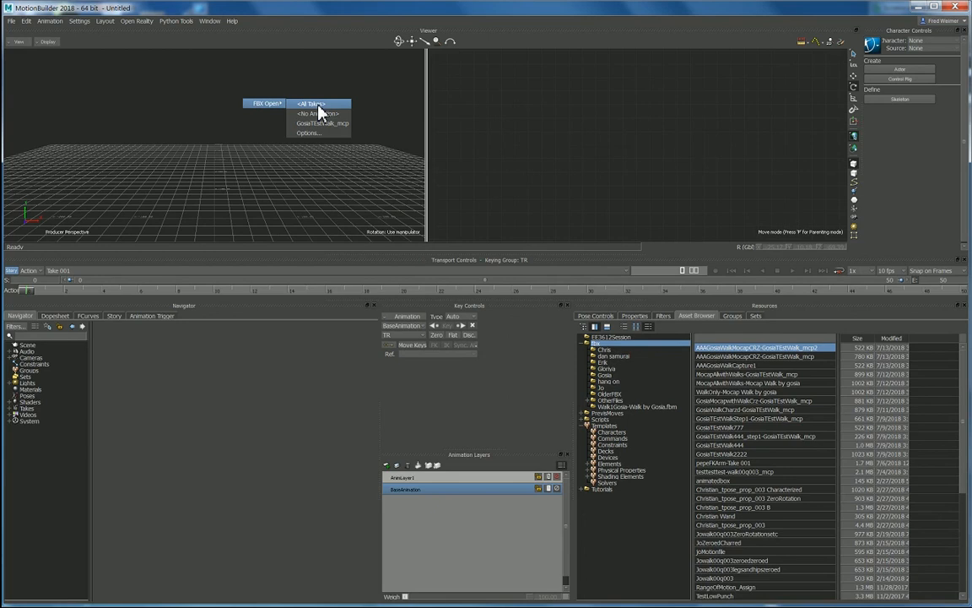
click(310, 103)
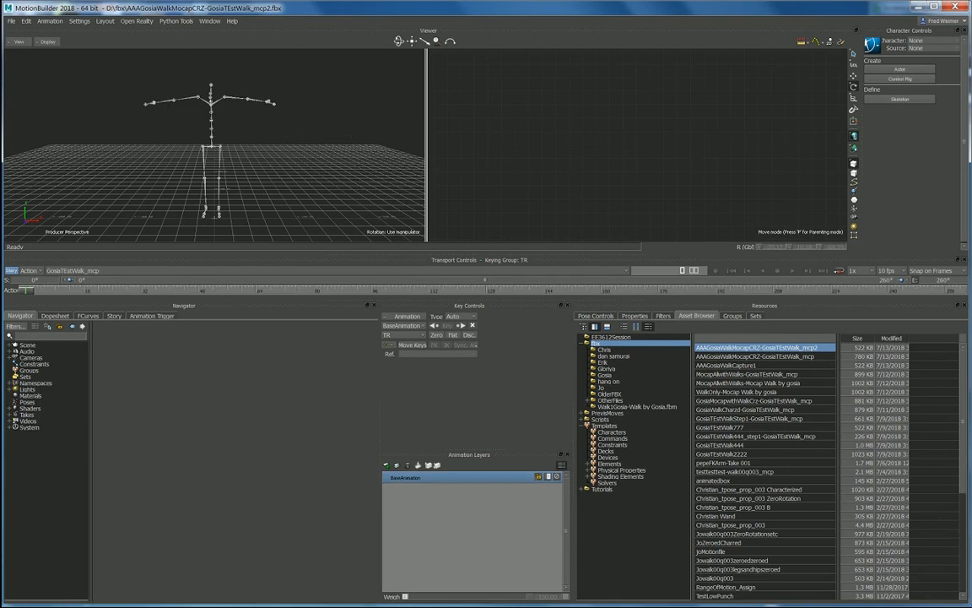
mouse_move(10, 365)
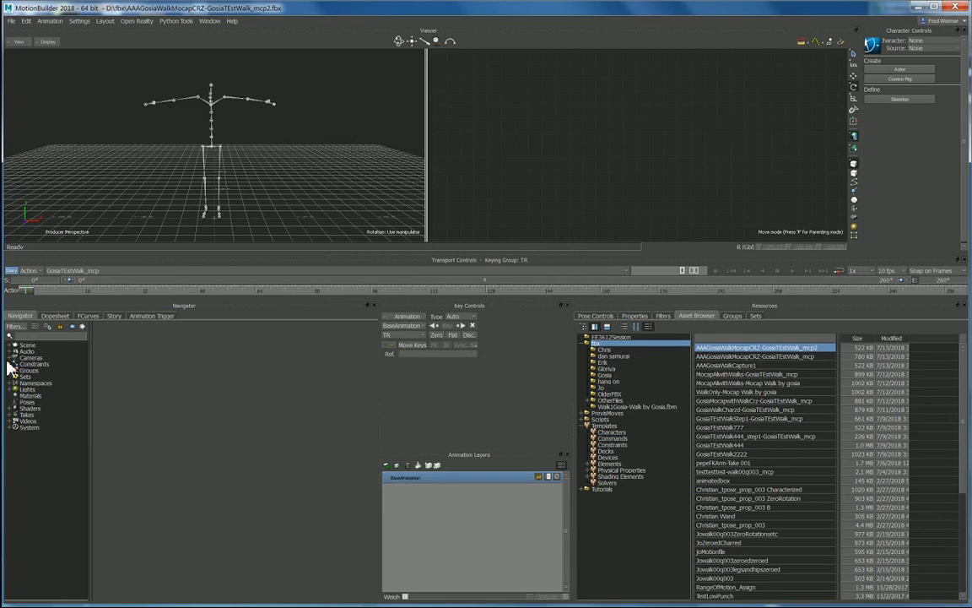
mouse_move(58, 382)
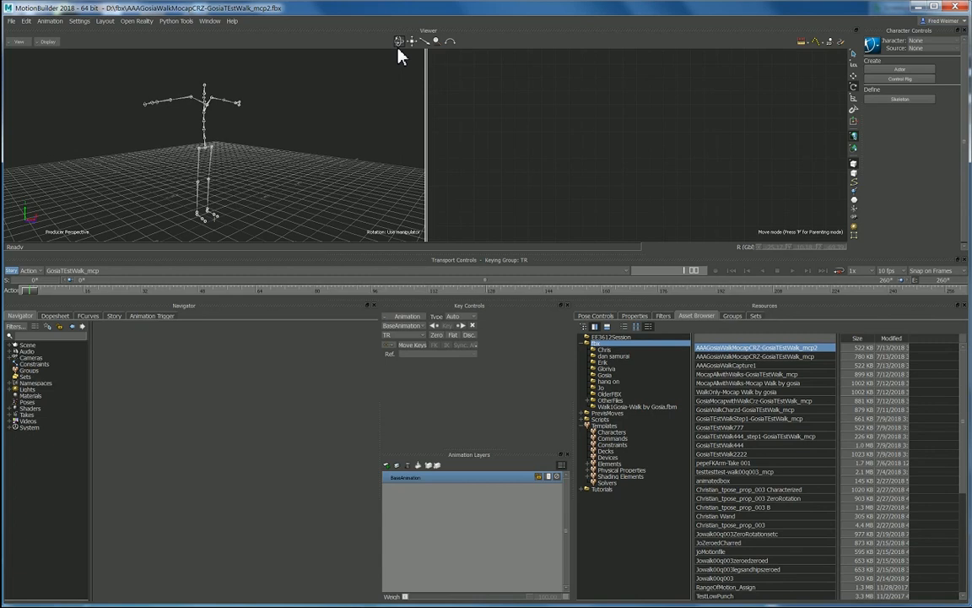
mouse_move(445, 44)
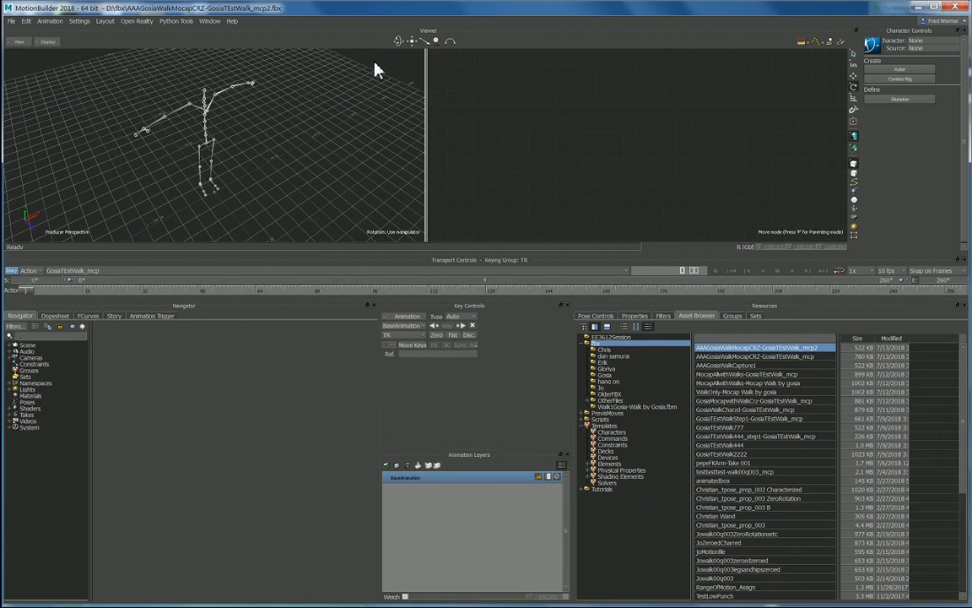
mouse_move(485, 114)
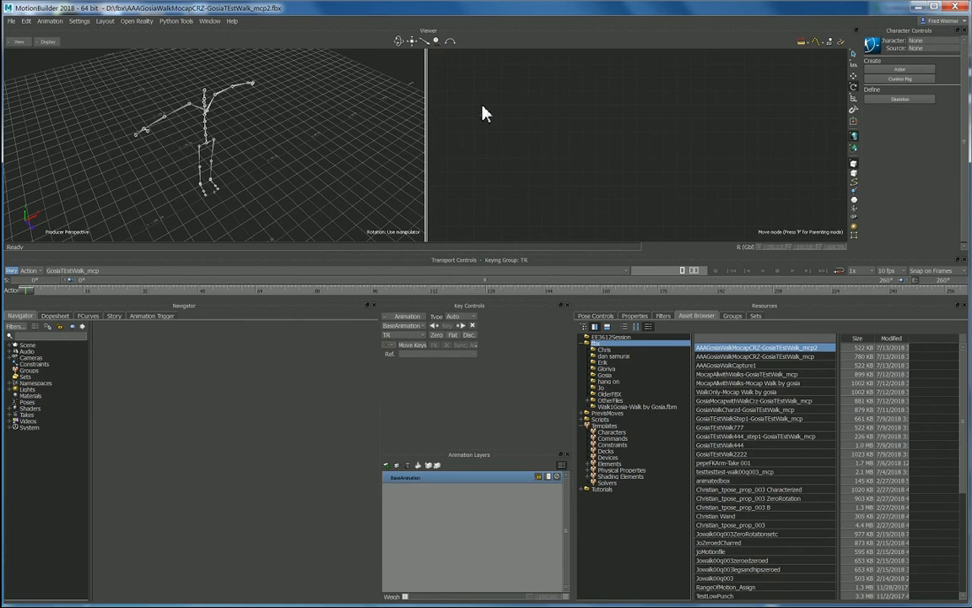
mouse_move(391, 127)
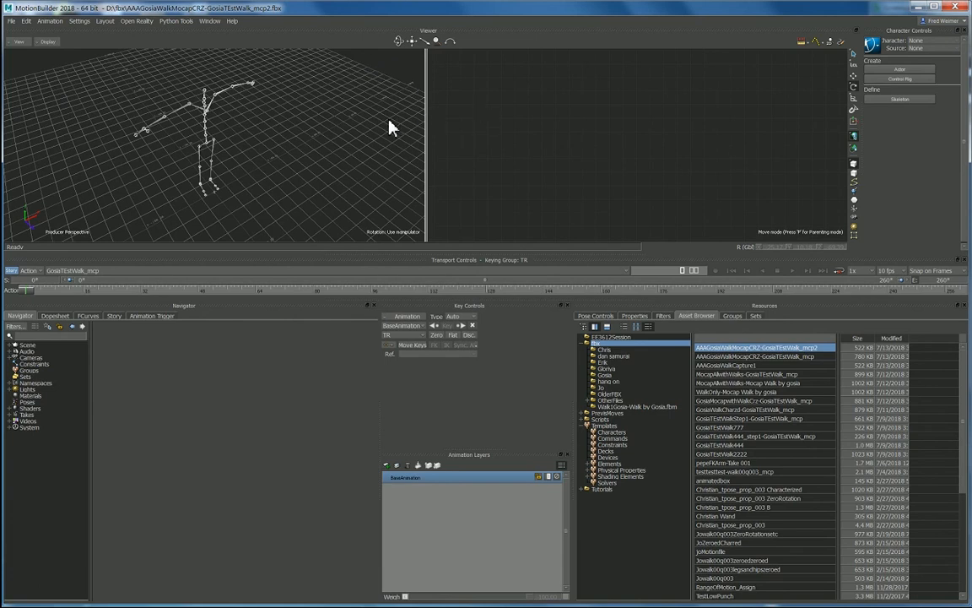
- Drag the viewer splitter to make the 3D viewer taller
drag(391, 127, 367, 131)
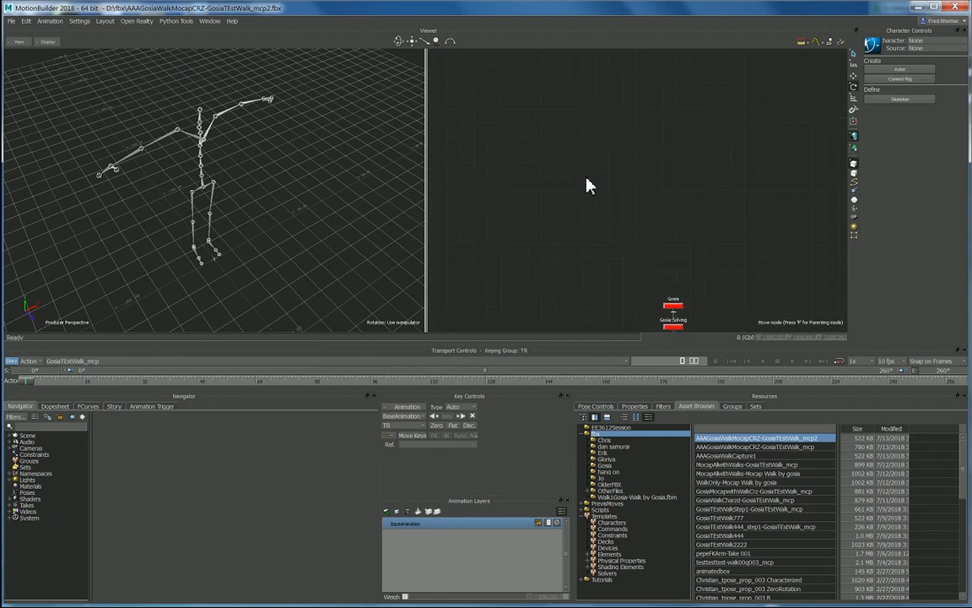
mouse_move(354, 308)
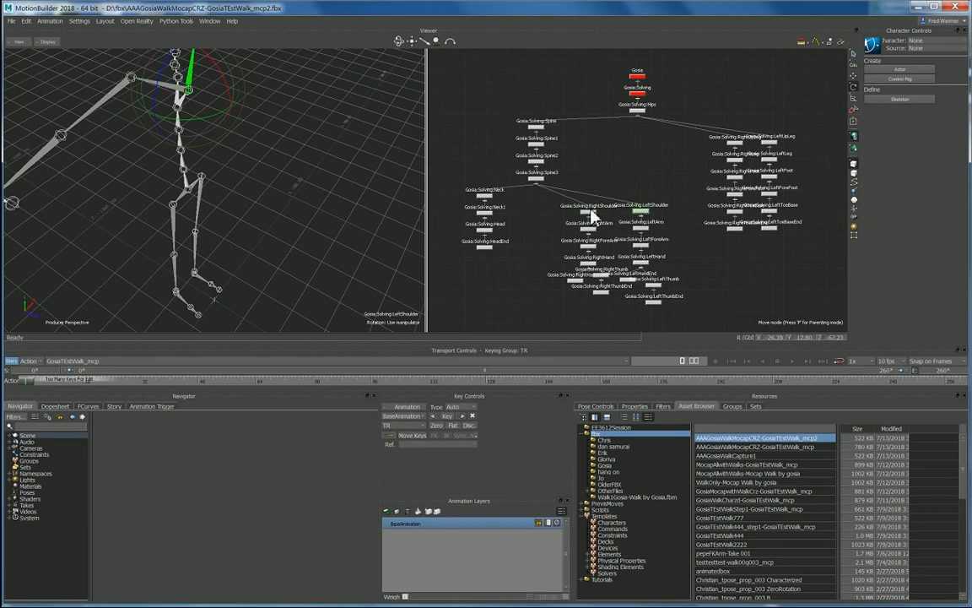
mouse_move(247, 124)
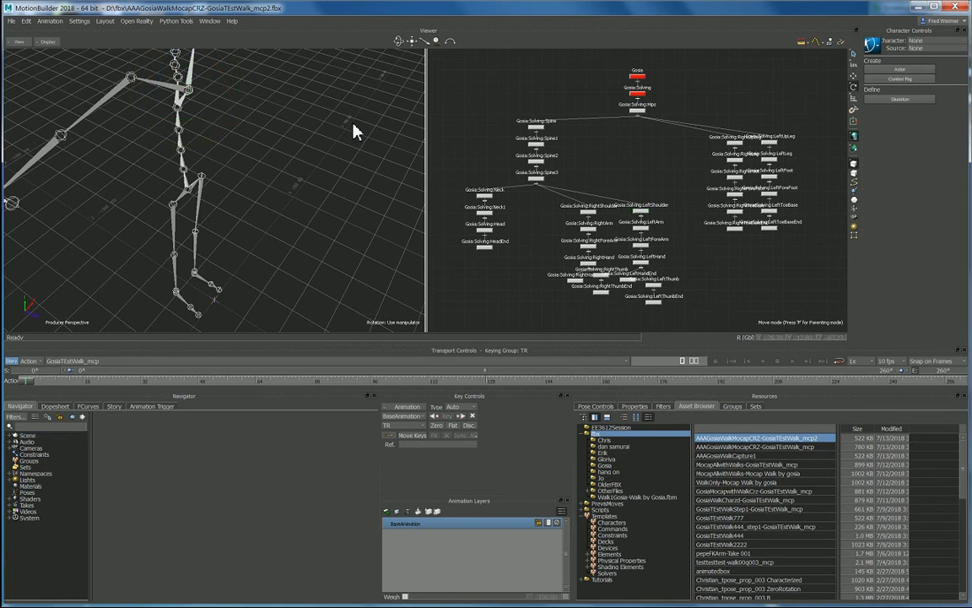
mouse_move(380, 27)
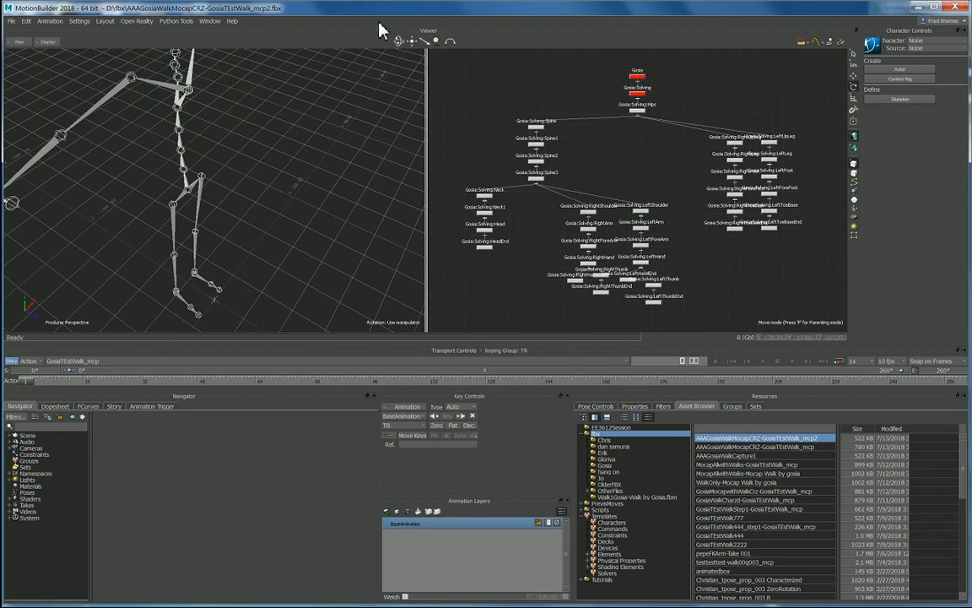
mouse_move(188, 95)
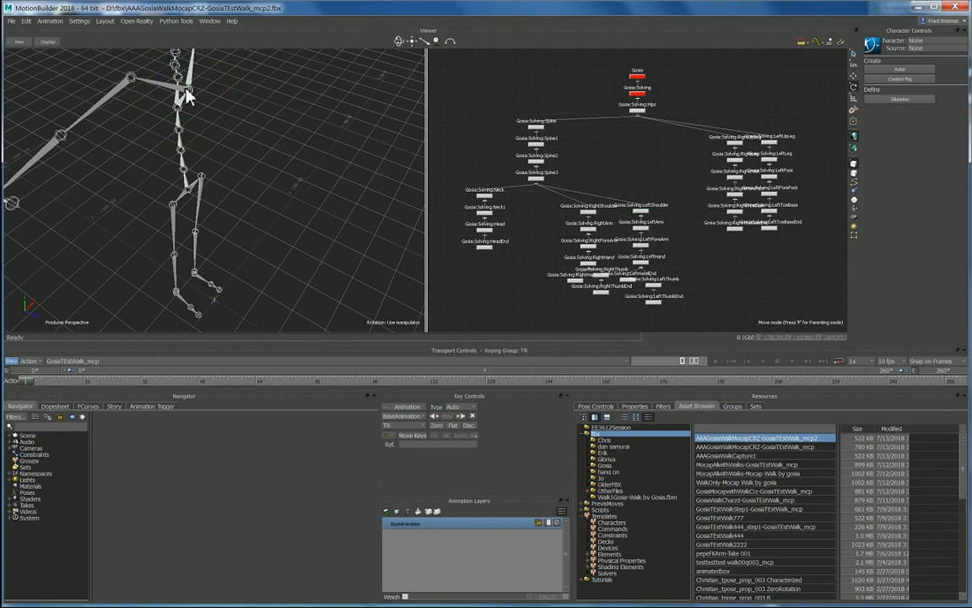
mouse_move(591, 213)
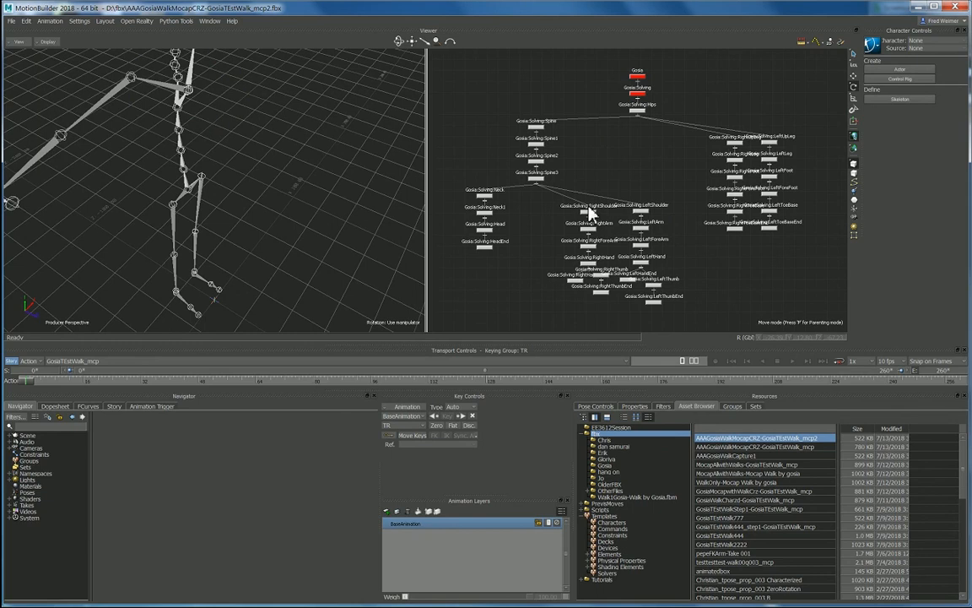
- Select the right and left shoulder joints and the Hips in the schematic hierarchy
click(586, 213)
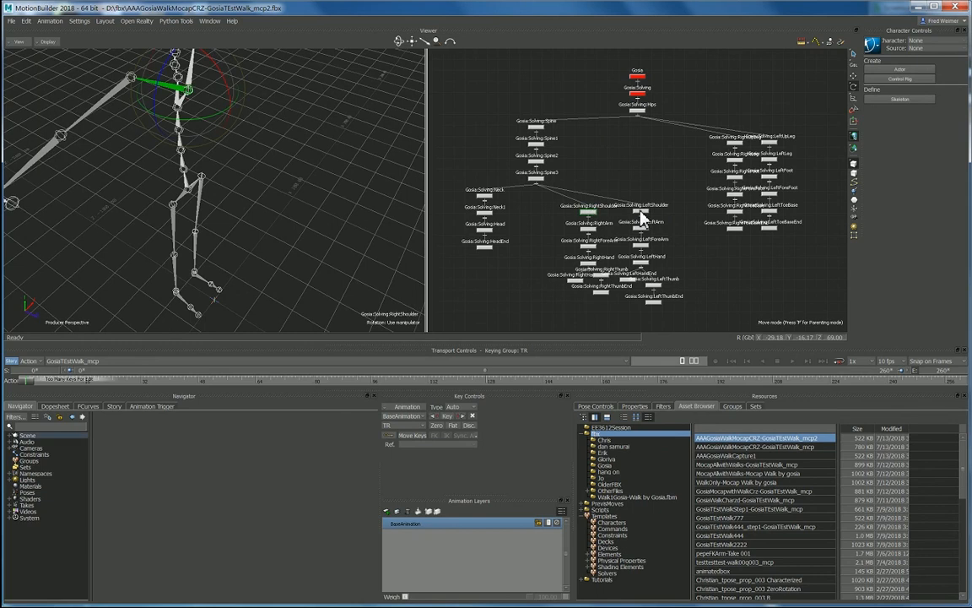
click(642, 207)
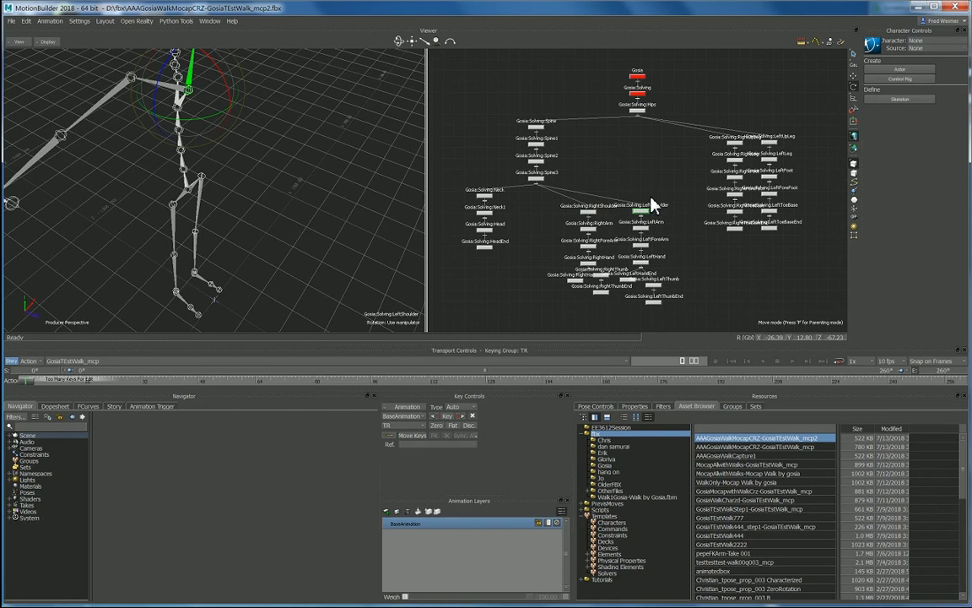
mouse_move(753, 140)
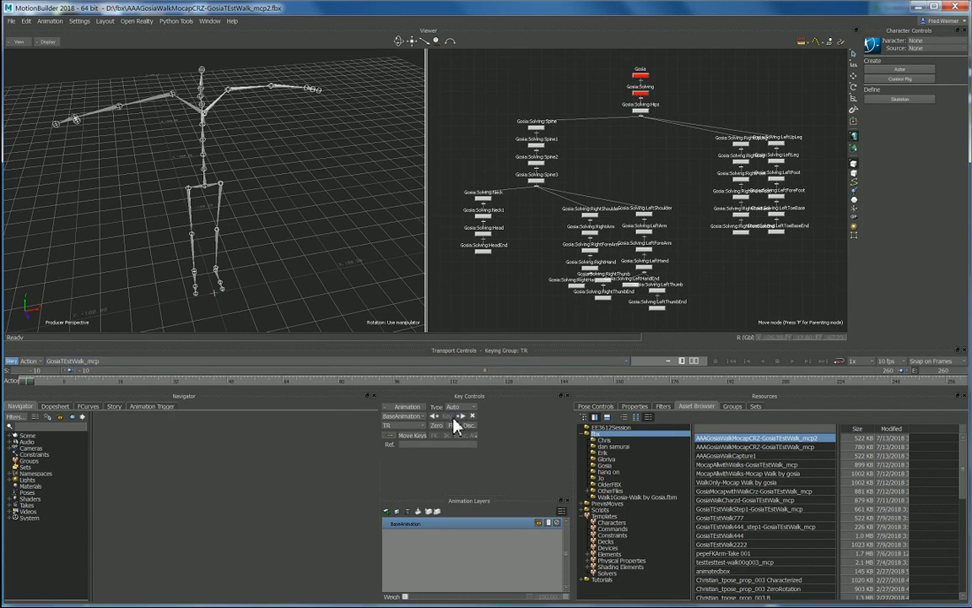
mouse_move(643, 117)
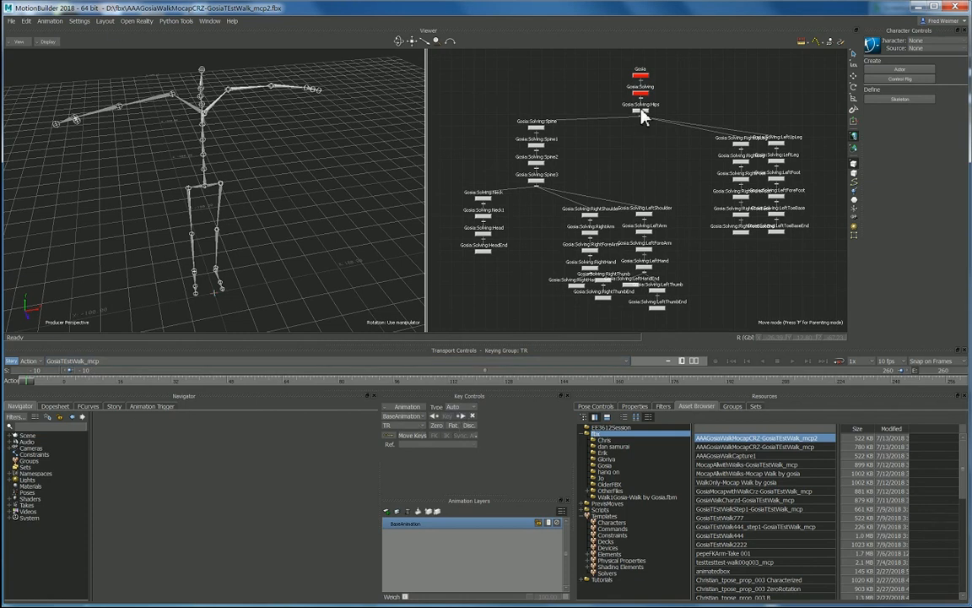
click(640, 112)
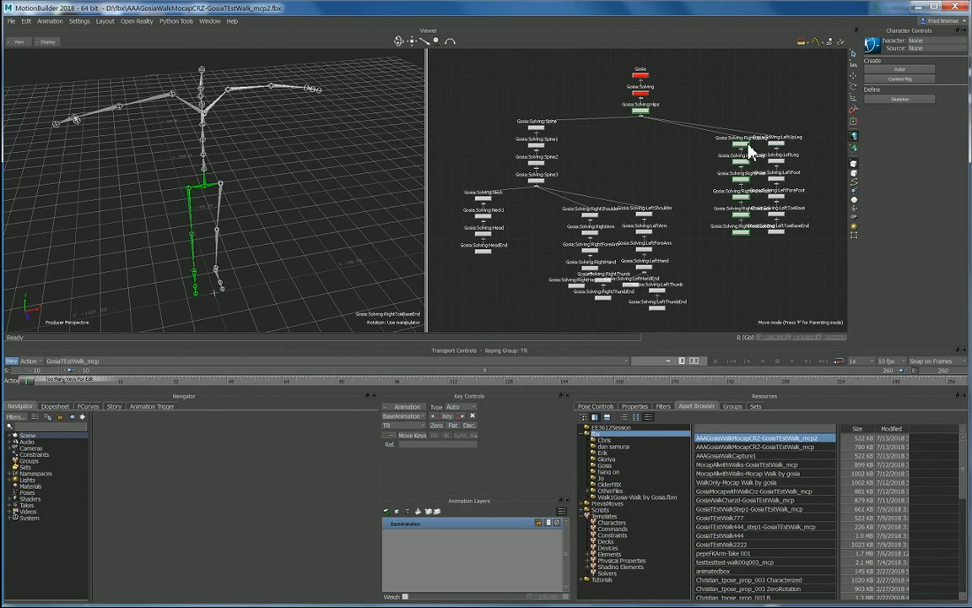
mouse_move(781, 152)
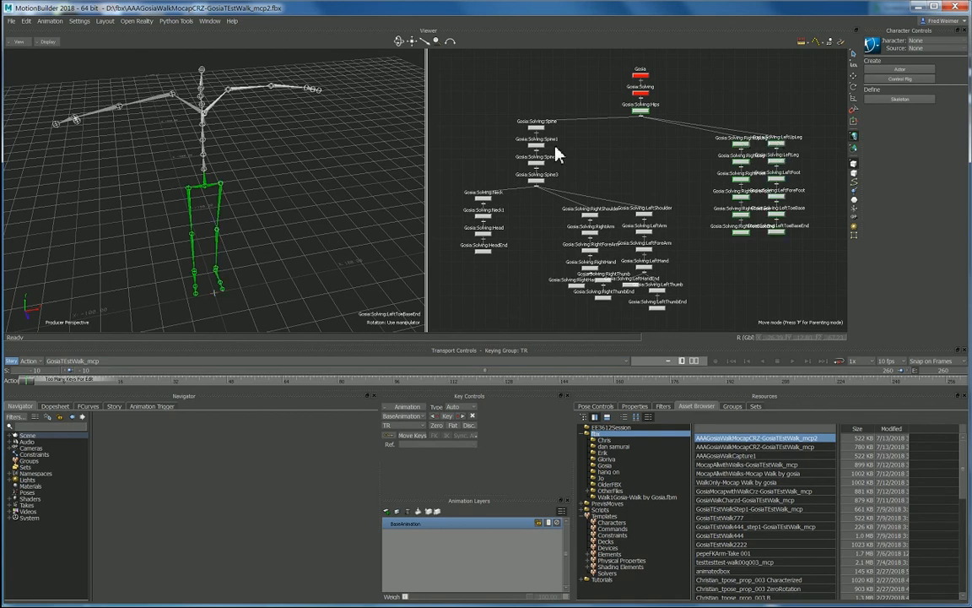
mouse_move(485, 207)
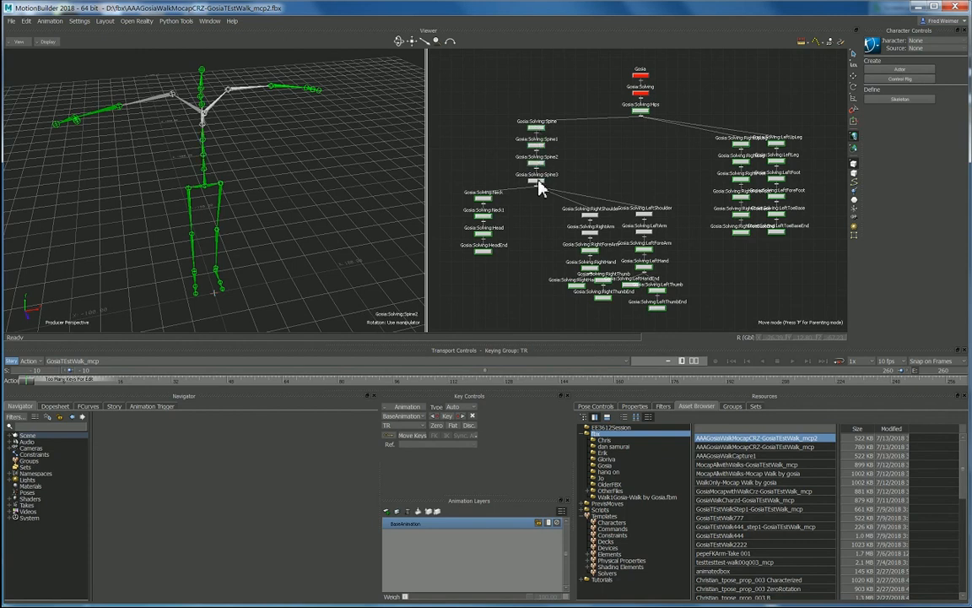
mouse_move(645, 135)
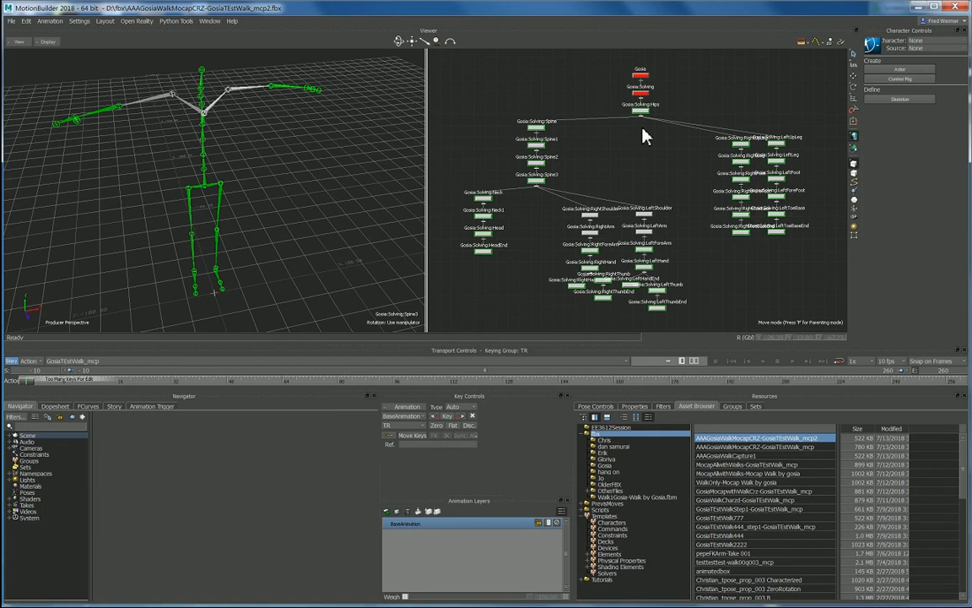
right_click(646, 136)
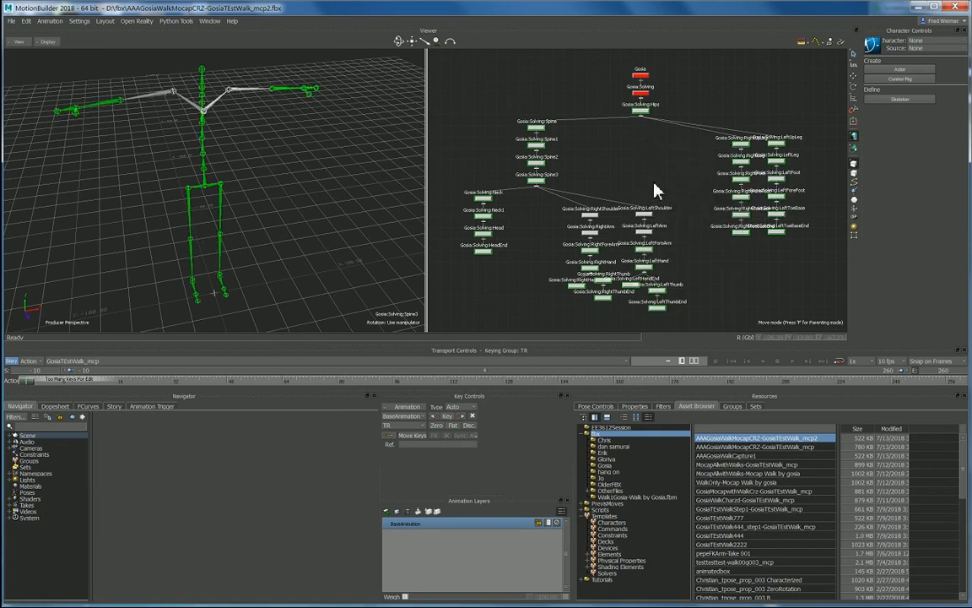
mouse_move(652, 179)
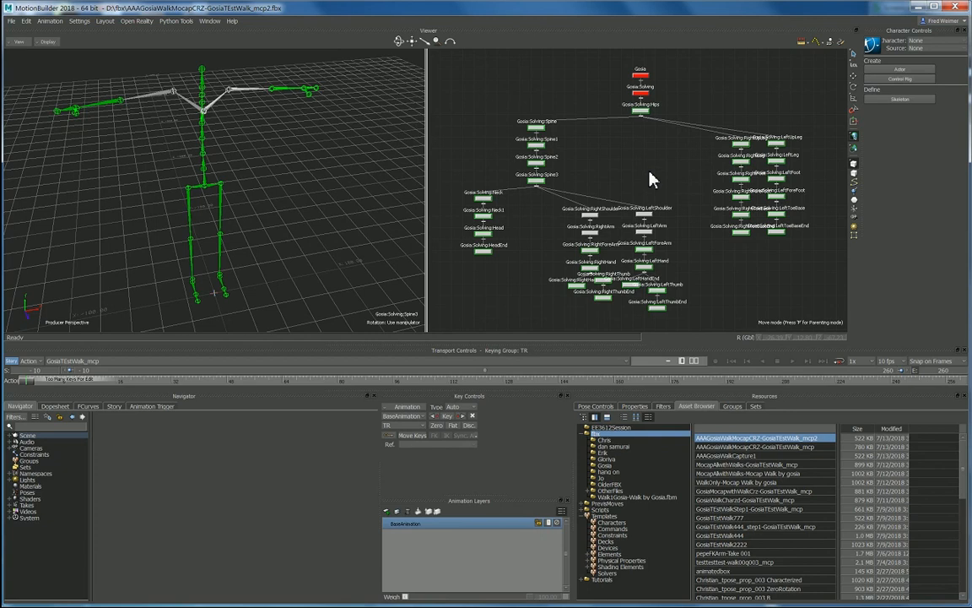
mouse_move(594, 240)
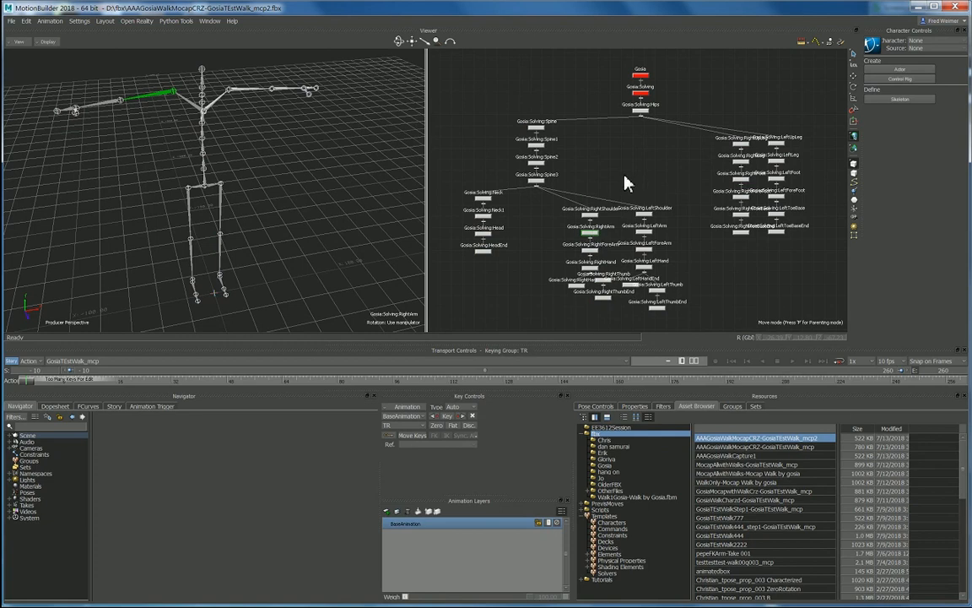
mouse_move(628, 165)
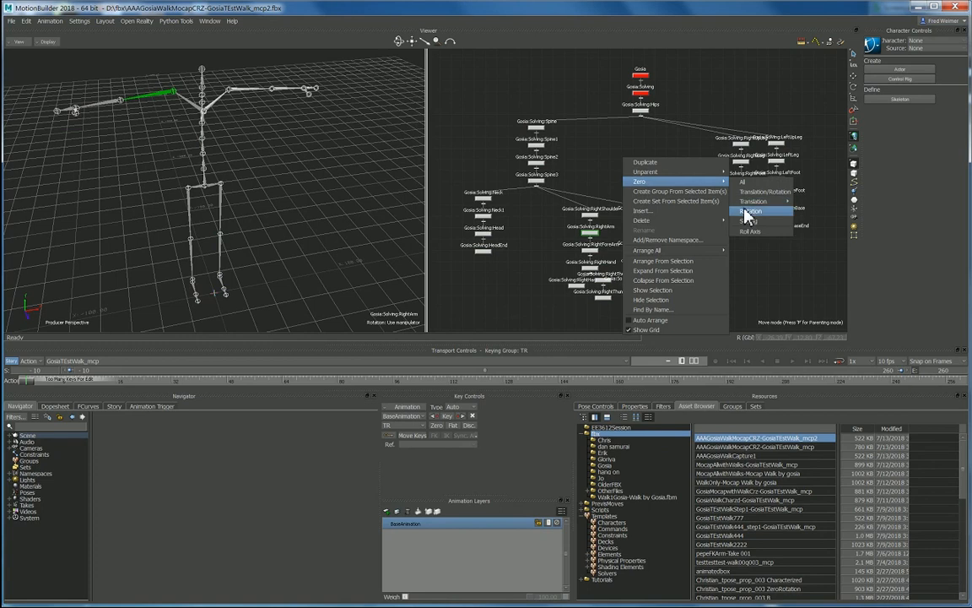
- Apply Zero > Rotation to the selected RightArm joint
click(750, 214)
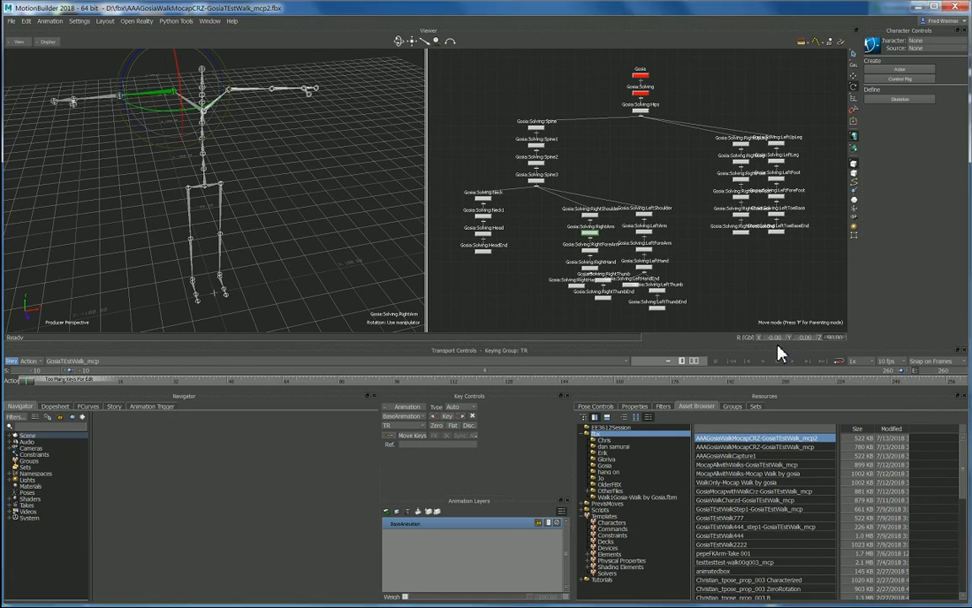
mouse_move(644, 245)
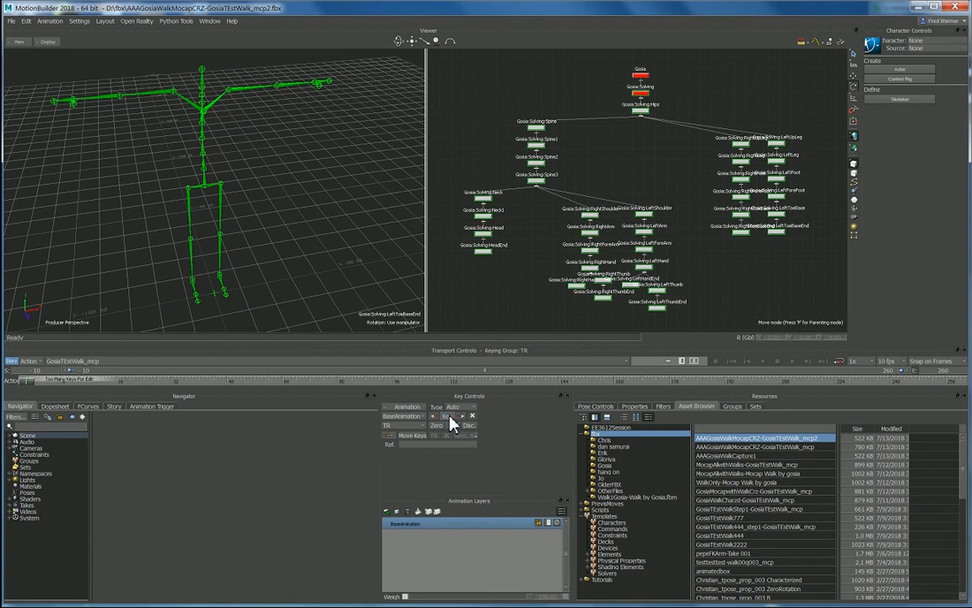
mouse_move(451, 422)
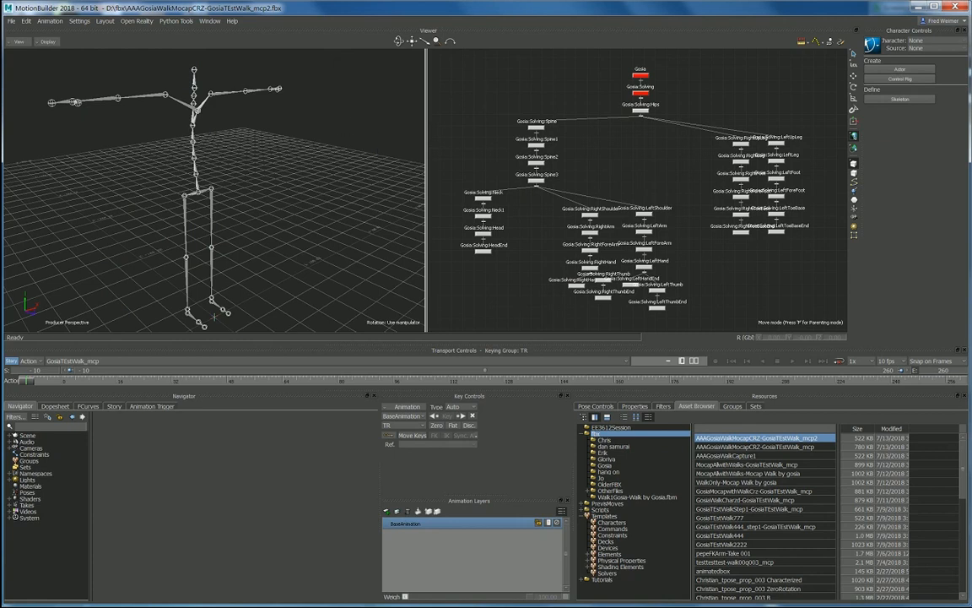
mouse_move(602, 537)
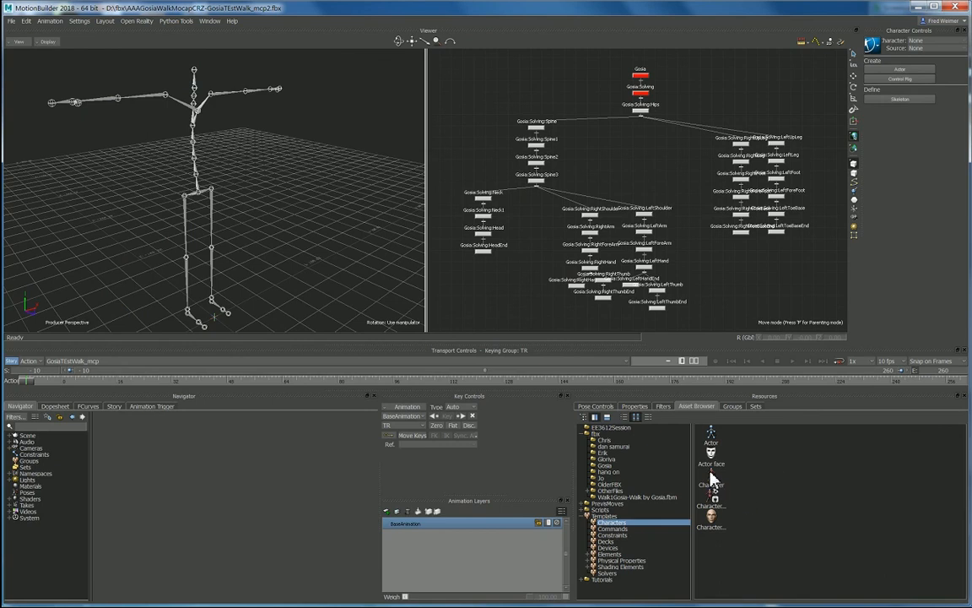
- Drop the Character template onto the skeleton's hips and characterize it as Biped
click(710, 484)
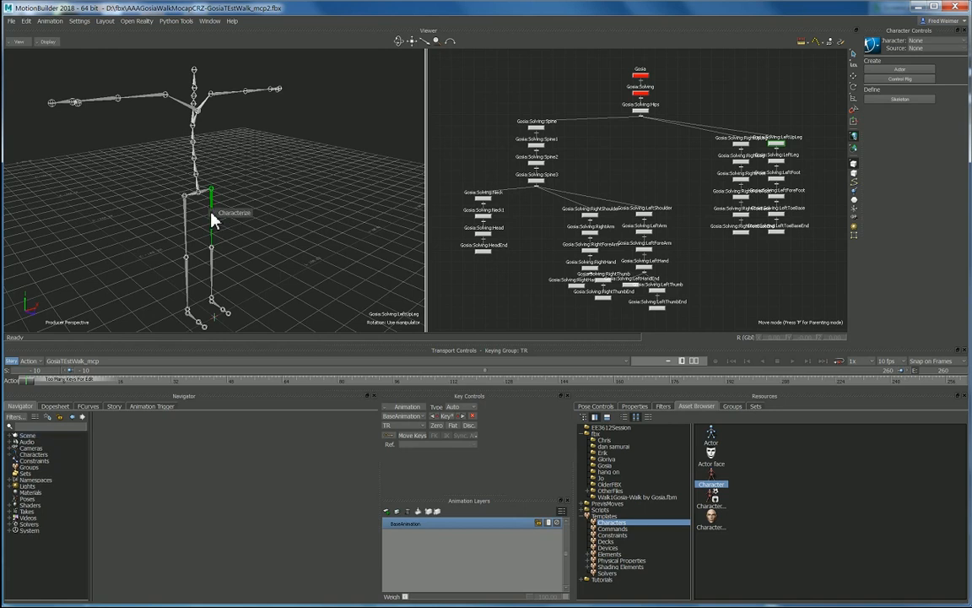
click(232, 212)
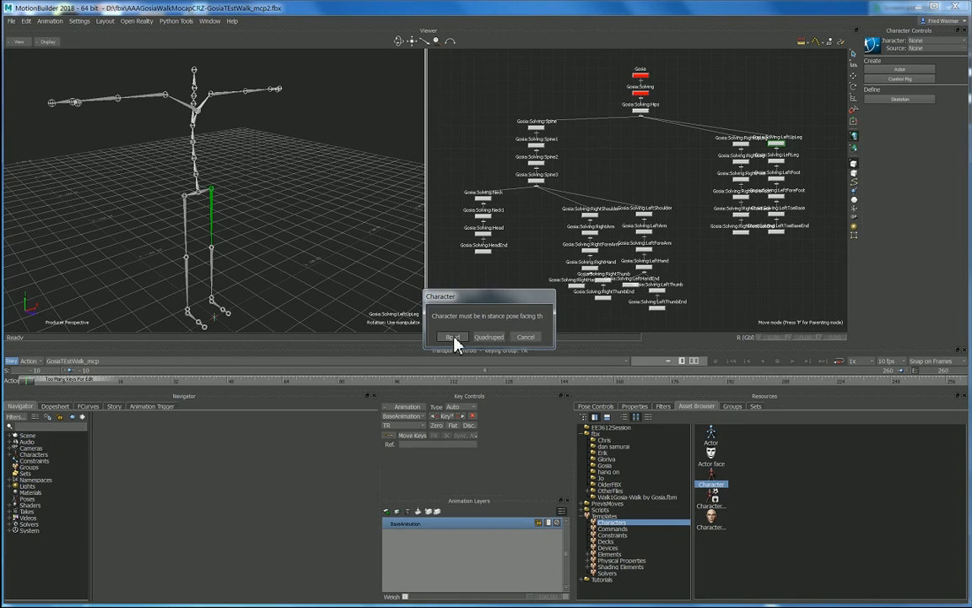
click(453, 336)
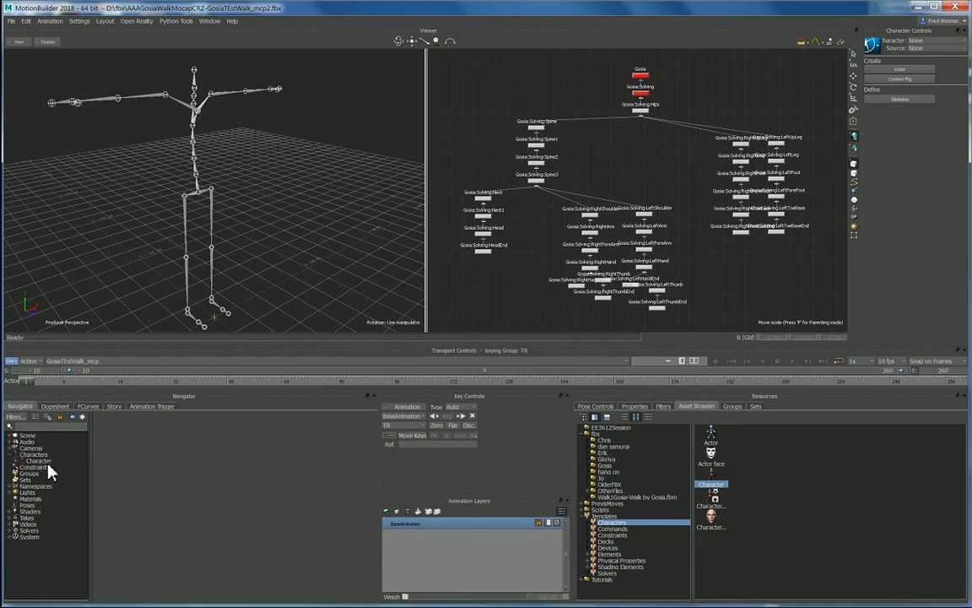
- Rename the new character to 'GosiaMocapWalkAll' via Character Controls Edit > Rename
click(35, 461)
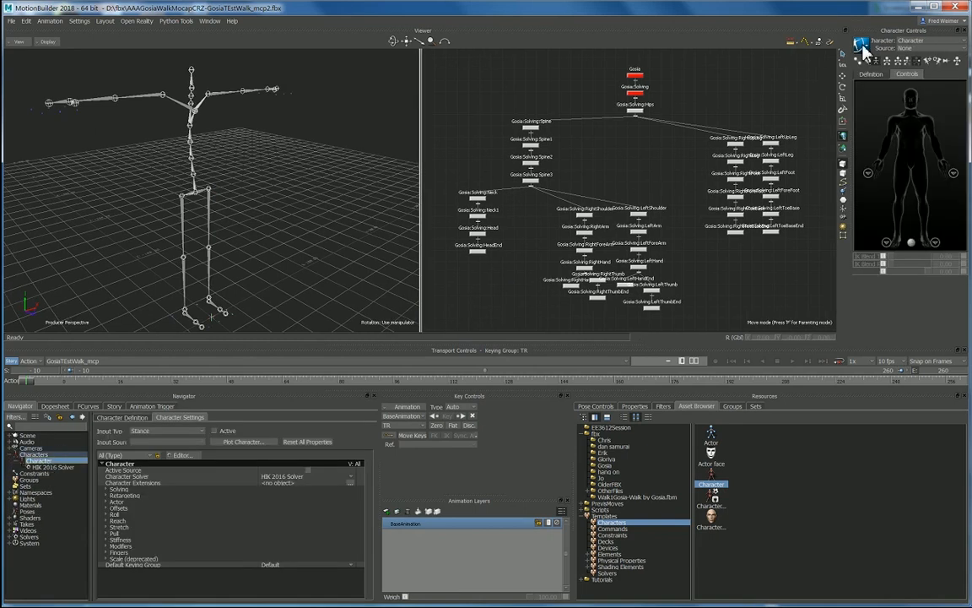
click(862, 44)
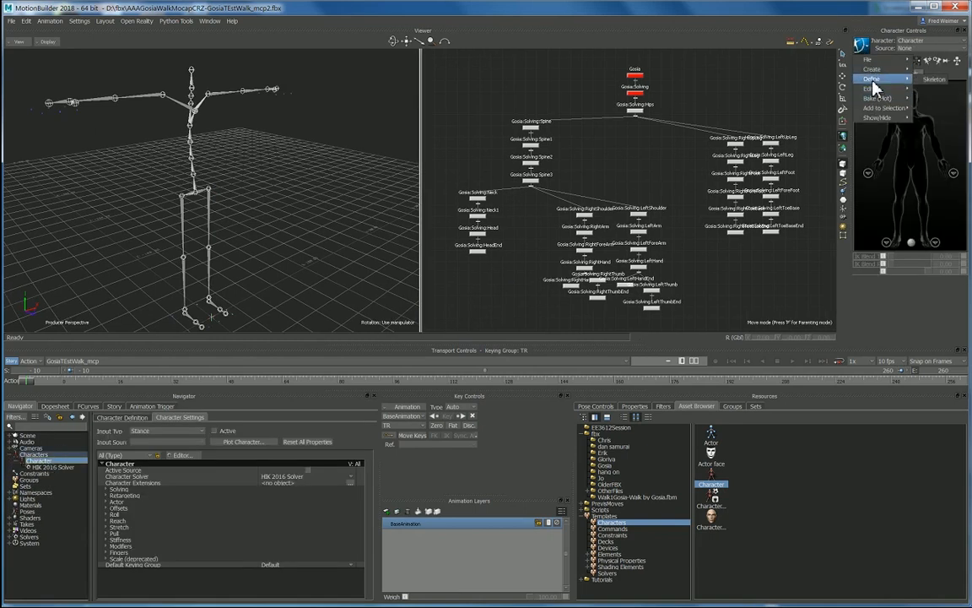
mouse_move(869, 89)
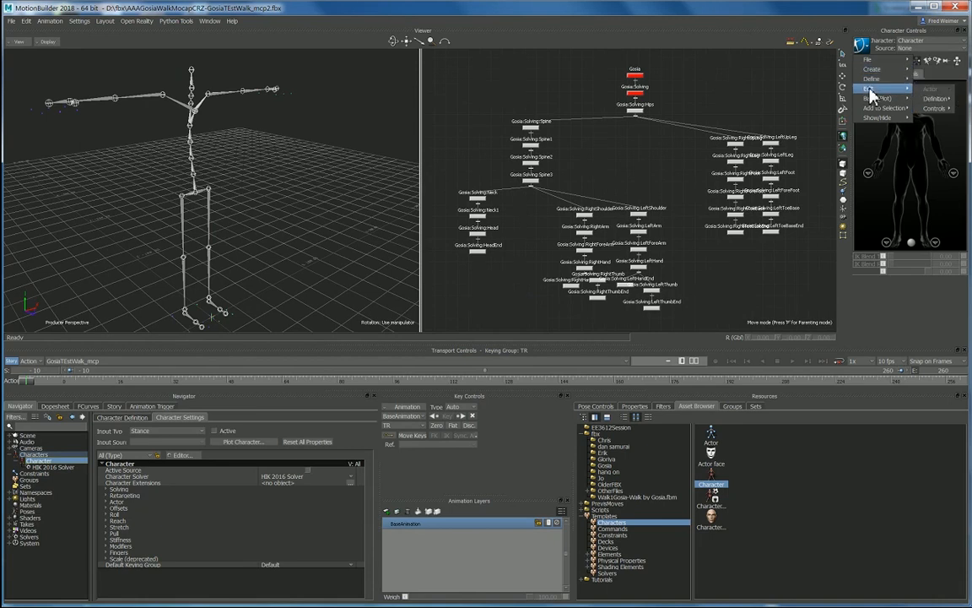
click(878, 88)
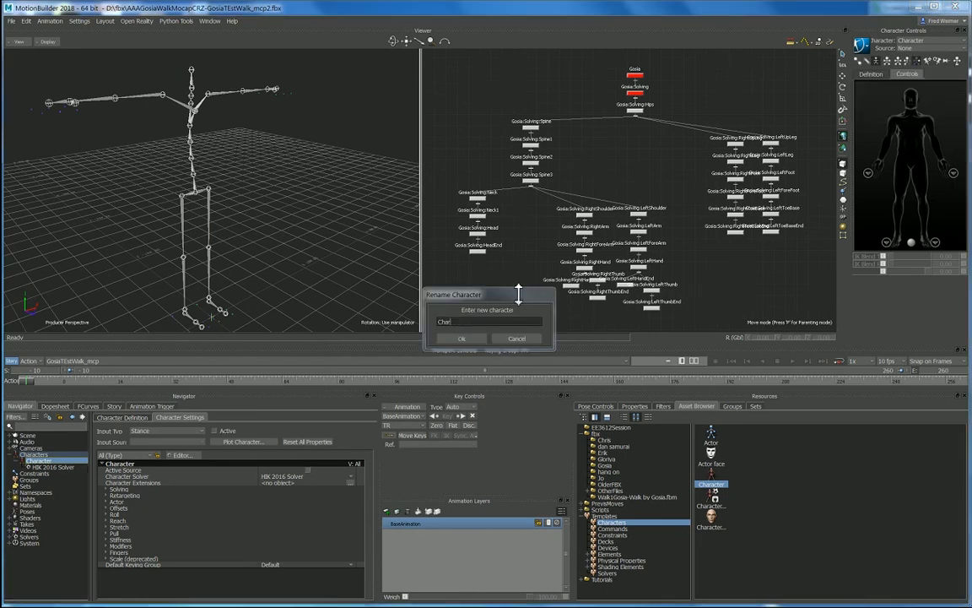
text(GosiaMocapWalk)
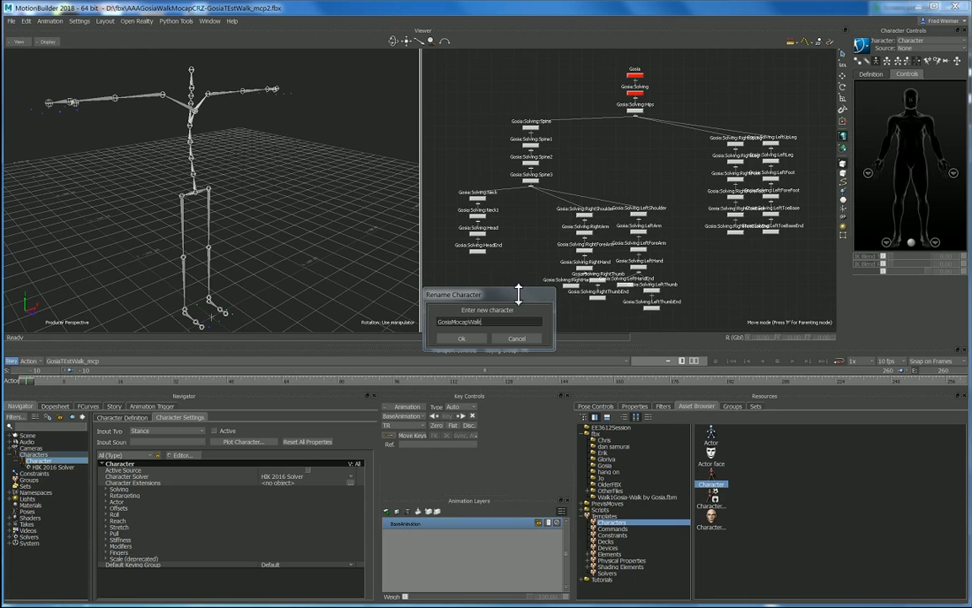
text(All)
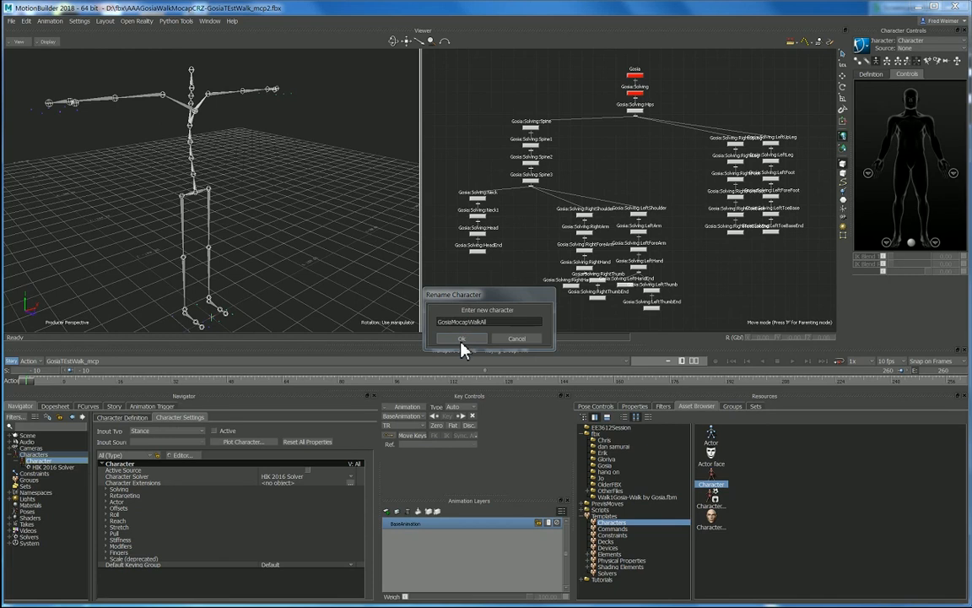
click(461, 338)
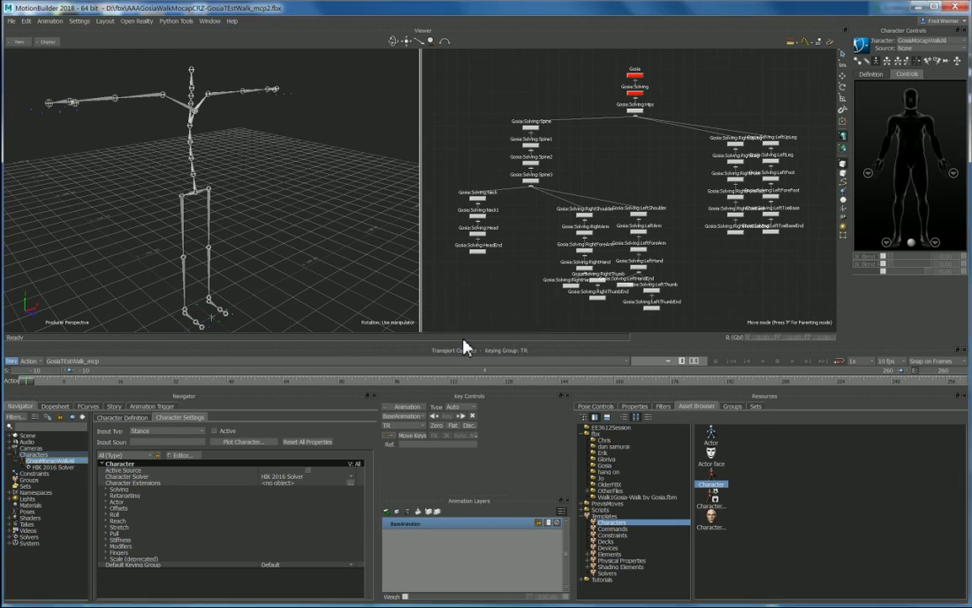
mouse_move(13, 28)
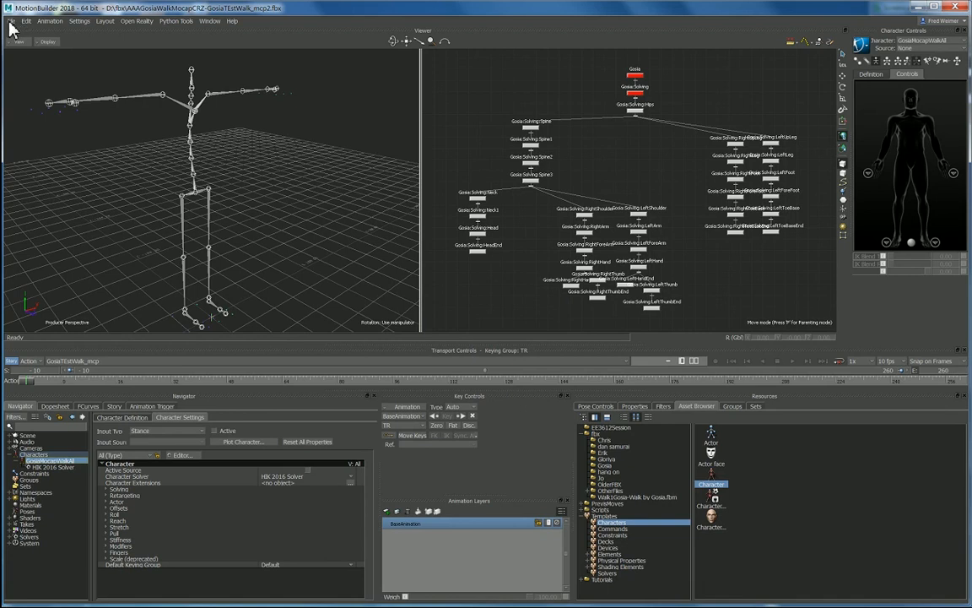
mouse_move(38, 79)
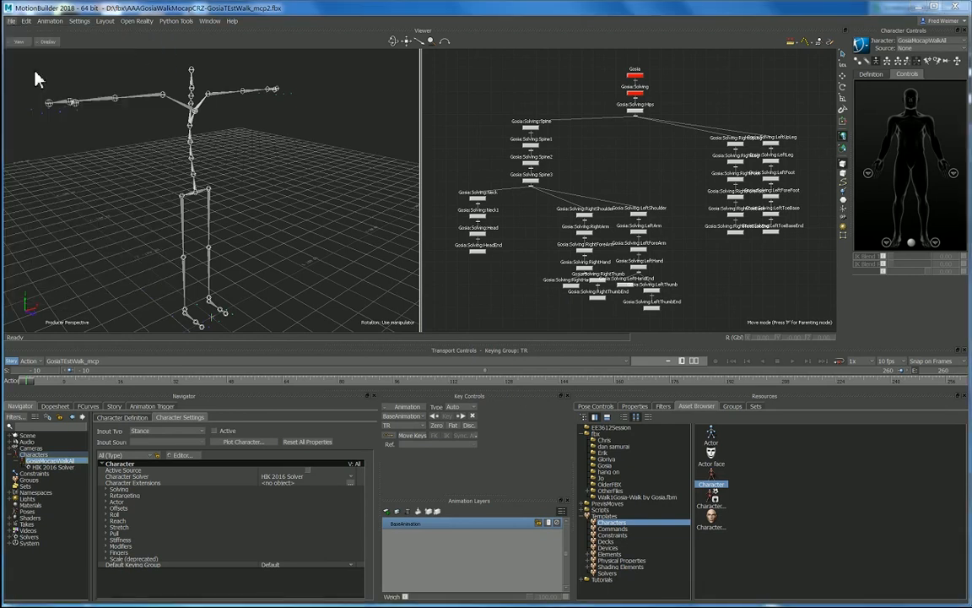
- Save the scene as 'AAAGosiaMocapWalkAll_crz' and accept the save options
click(11, 21)
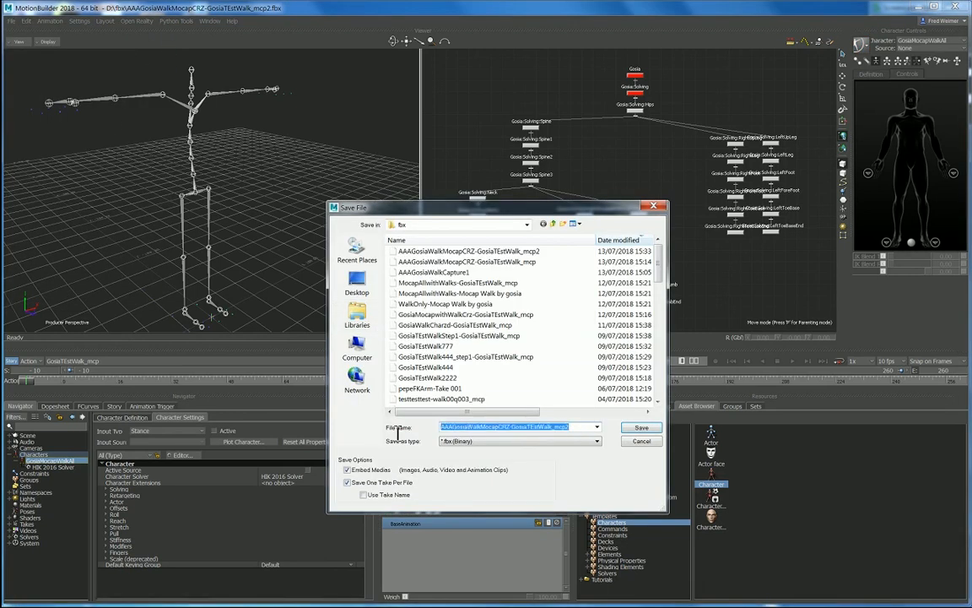
mouse_move(378, 411)
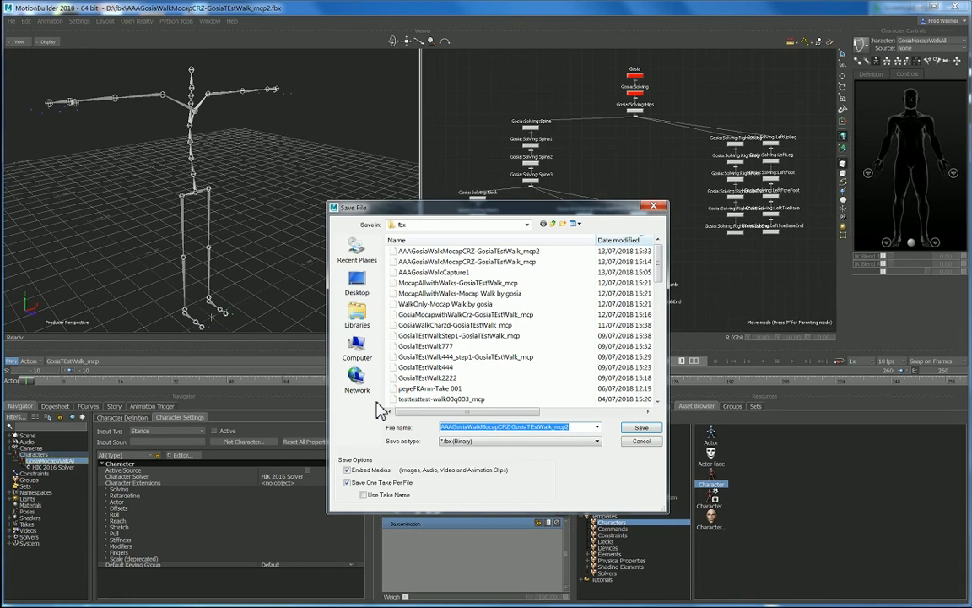
text(AAAGosiaMocapWalkAll_)
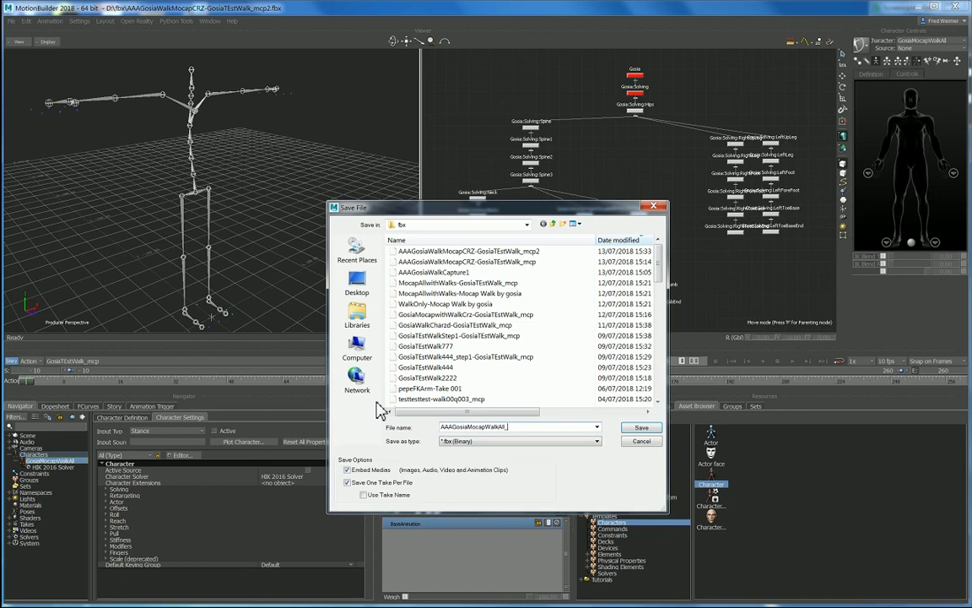
text(crz)
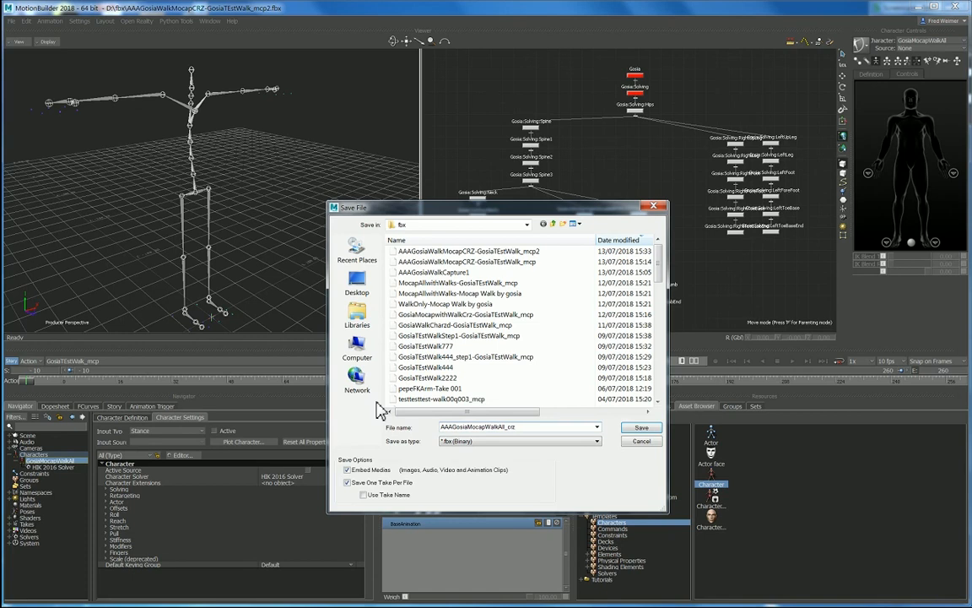
click(641, 427)
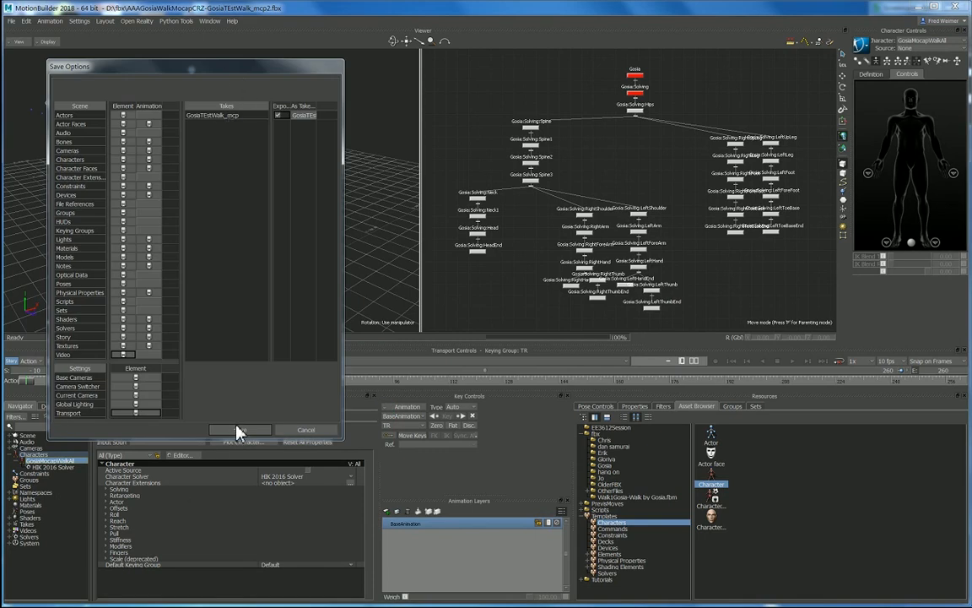
click(239, 430)
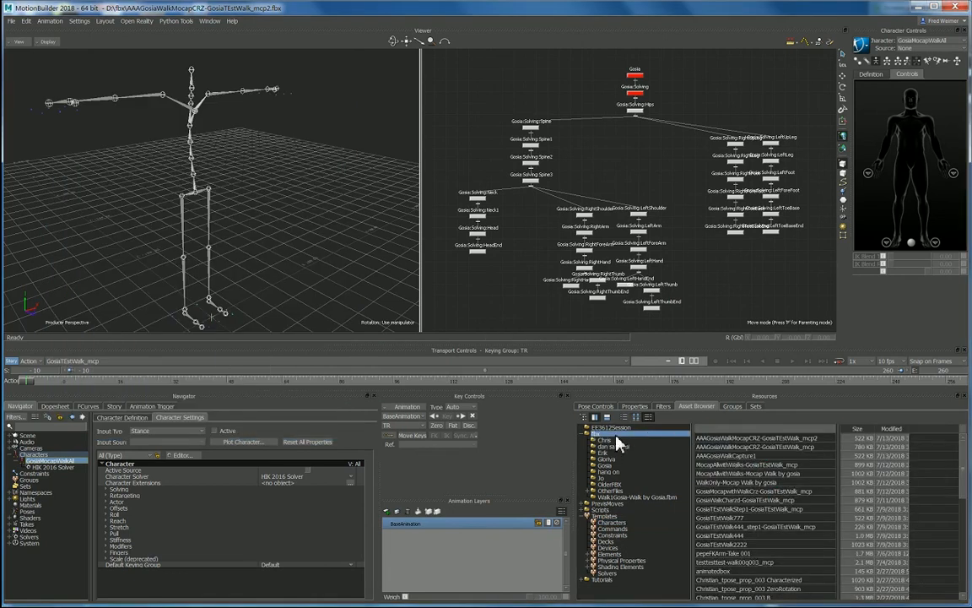
- Refresh the fbx folder, then merge the Tutorials Gremlin asset with No Animation
right_click(616, 443)
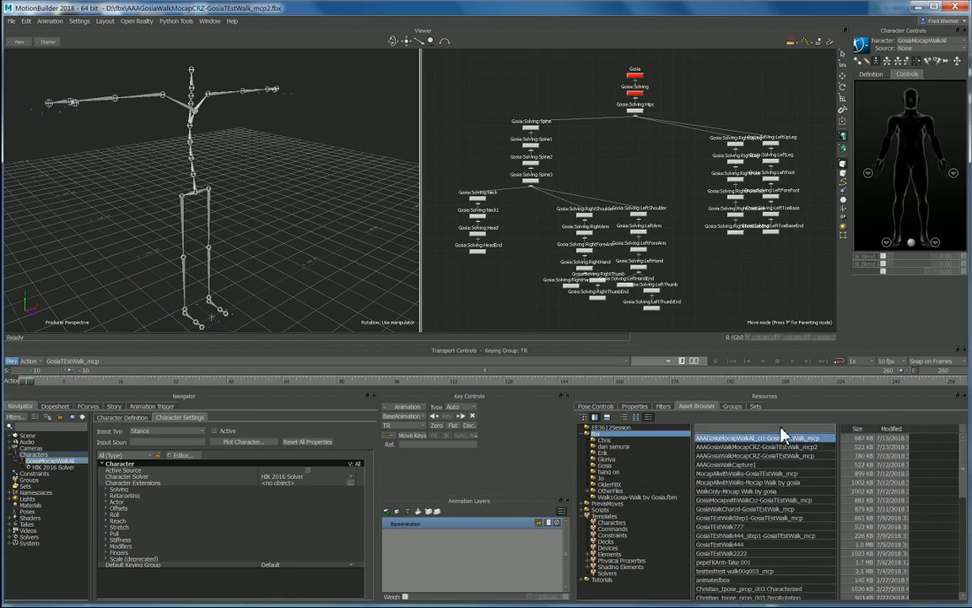
click(764, 438)
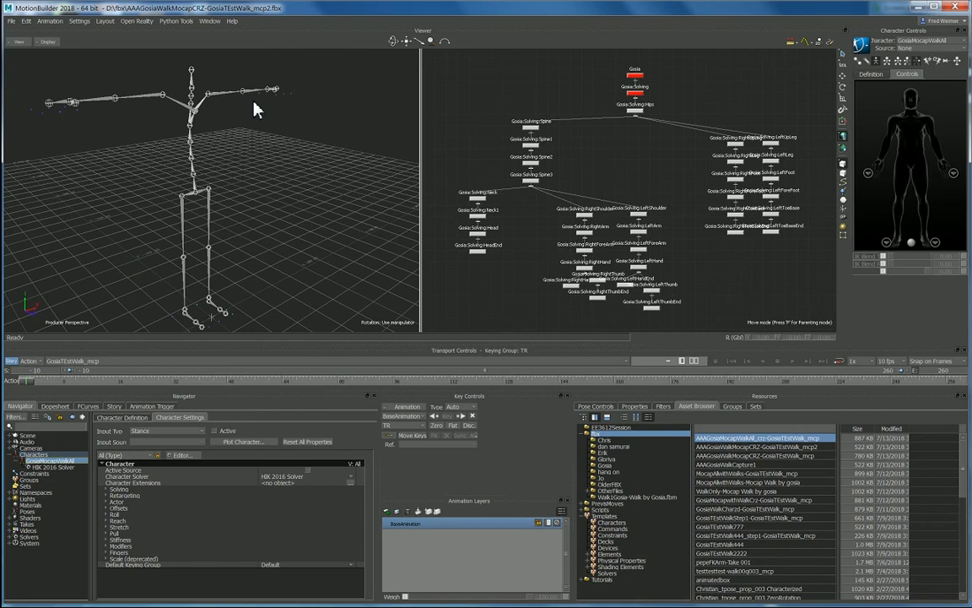
mouse_move(596, 589)
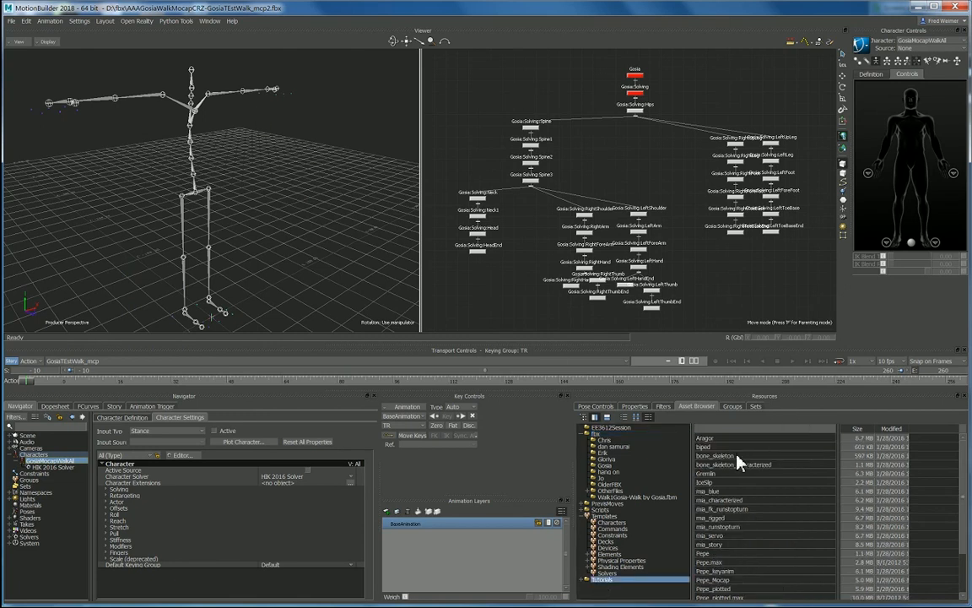
click(713, 472)
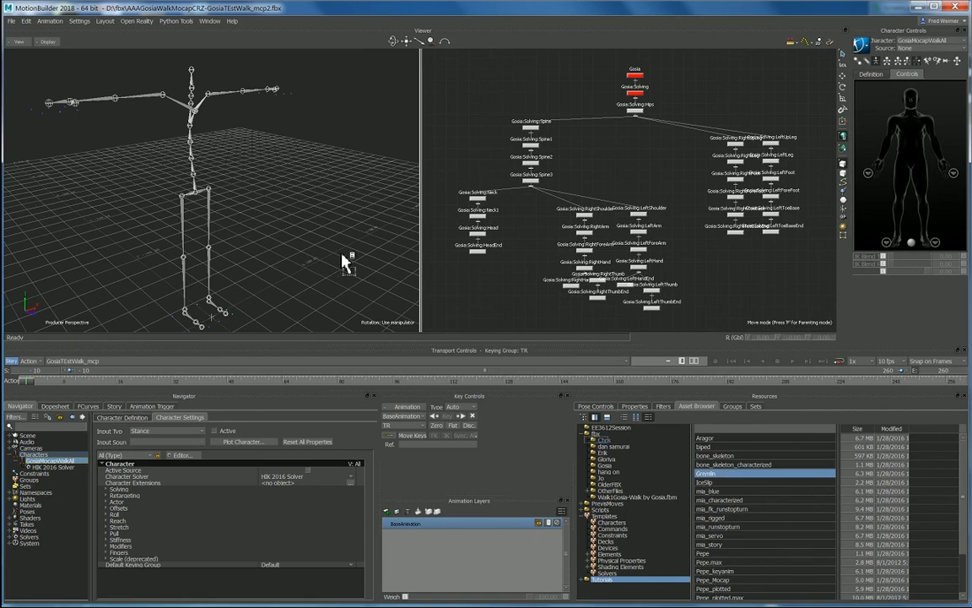
mouse_move(312, 264)
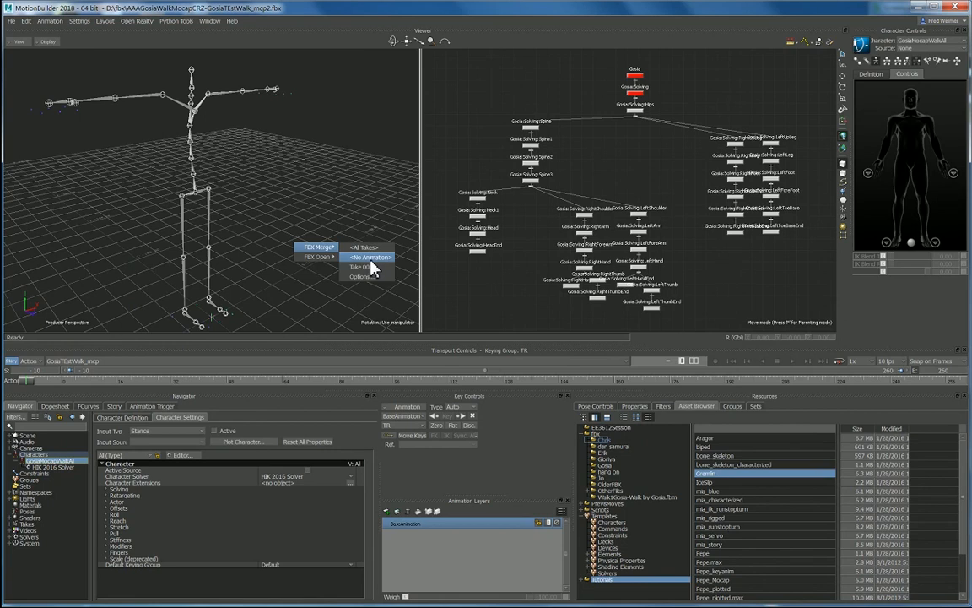
click(378, 269)
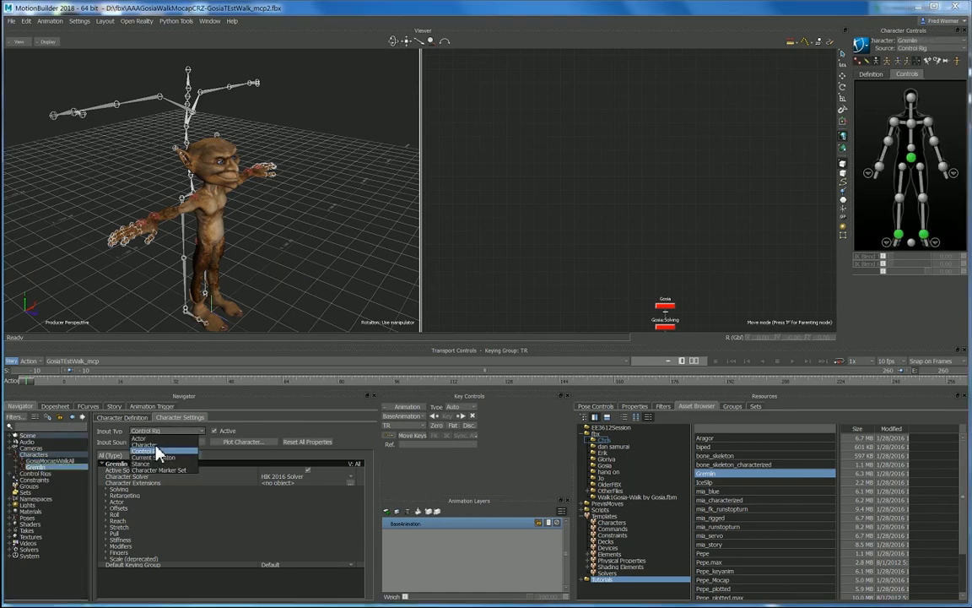
- Set the Gremlin's input to the GosiaMocapWalkAll character and play the take
click(161, 444)
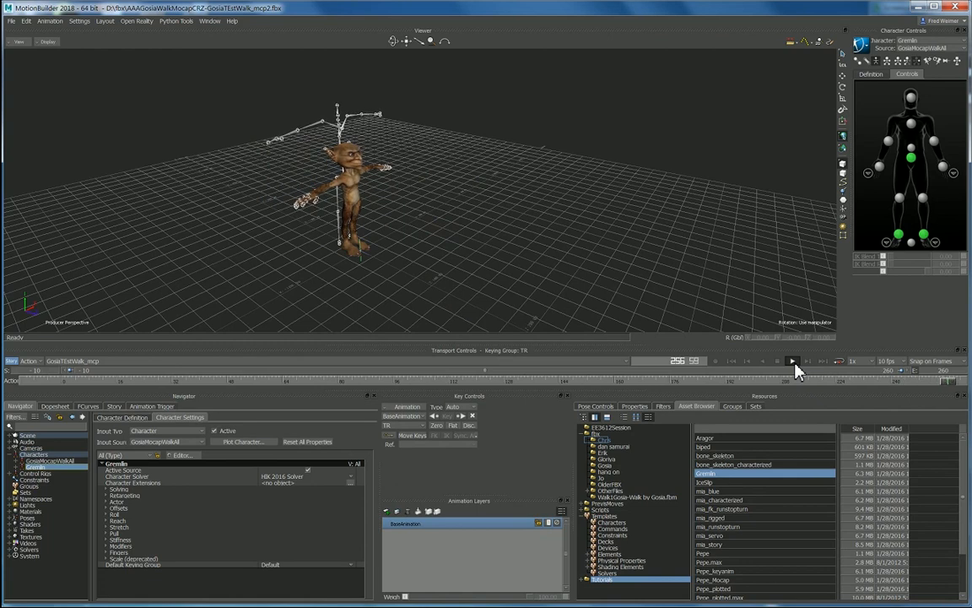
click(792, 361)
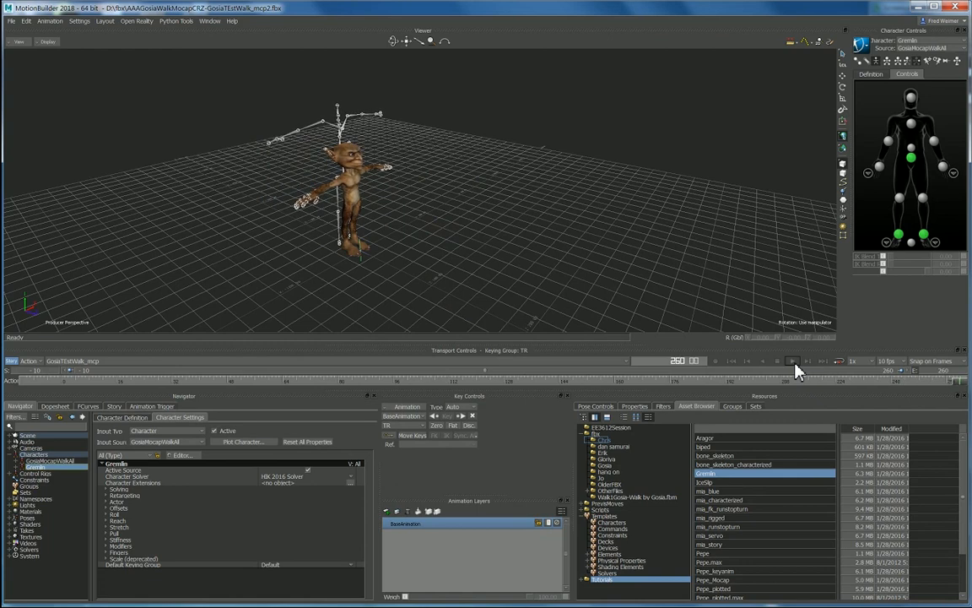
mouse_move(780, 368)
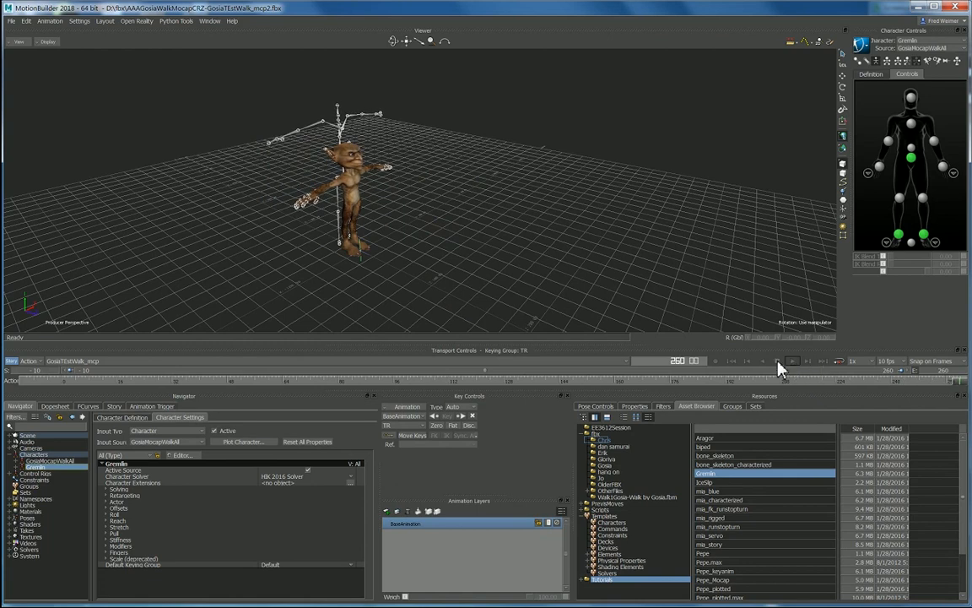